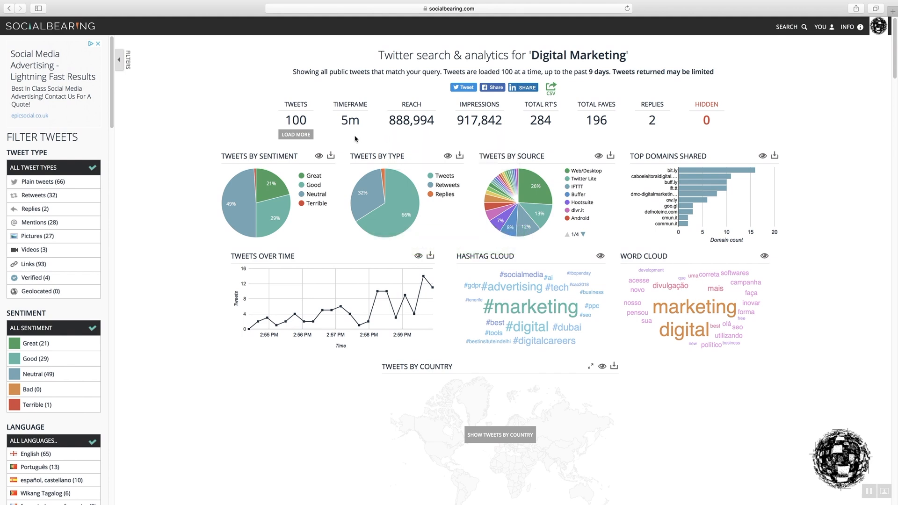
mouse_move(350, 120)
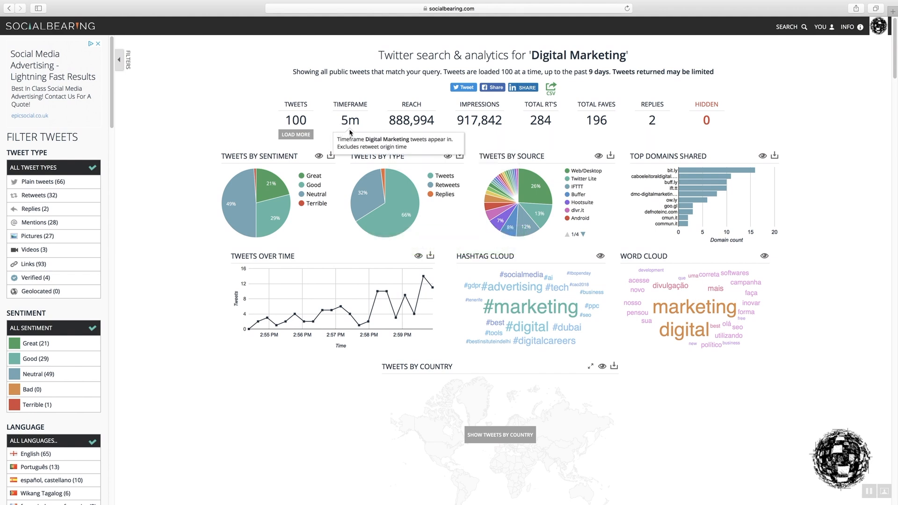
mouse_move(319, 137)
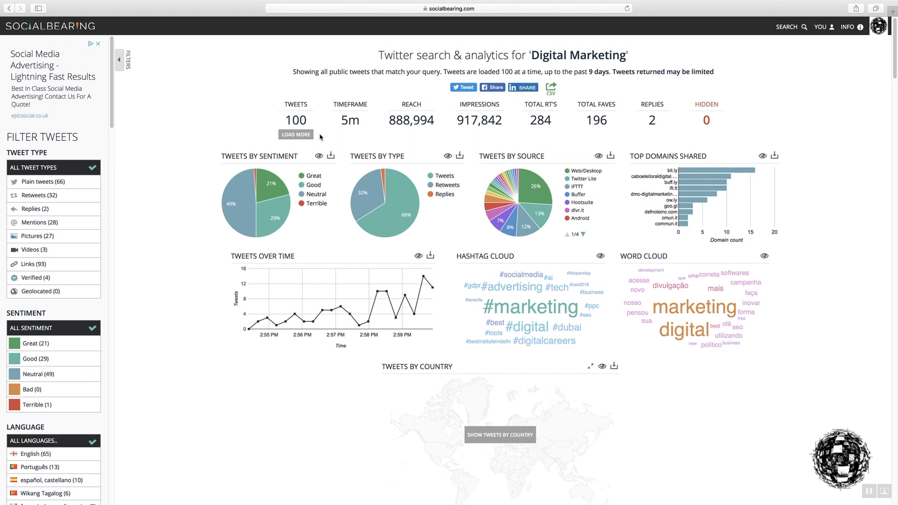
- Load six more batches of older Digital Marketing tweets, growing the analysis to 1,048 tweets
click(296, 134)
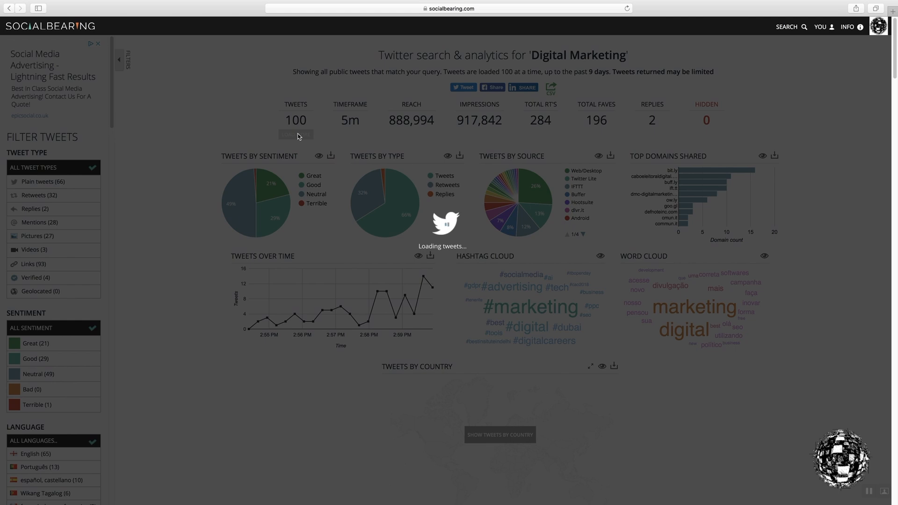
click(295, 136)
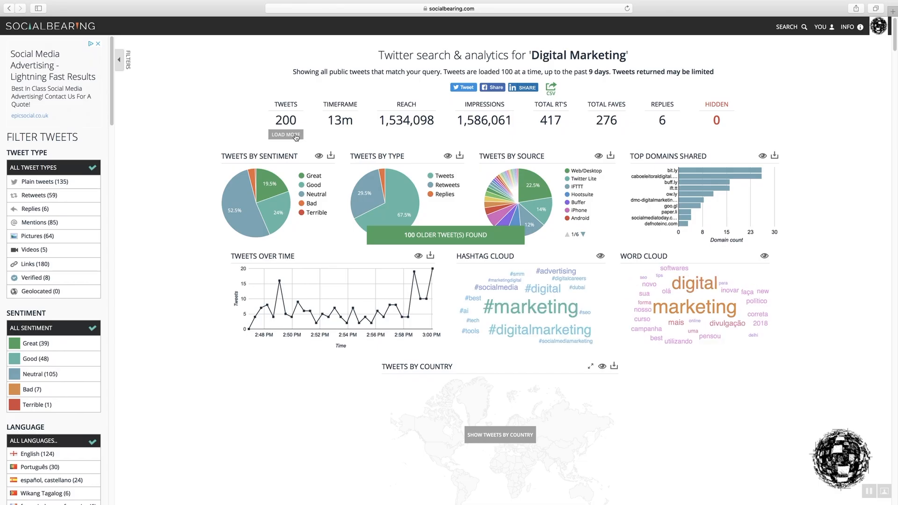
click(285, 135)
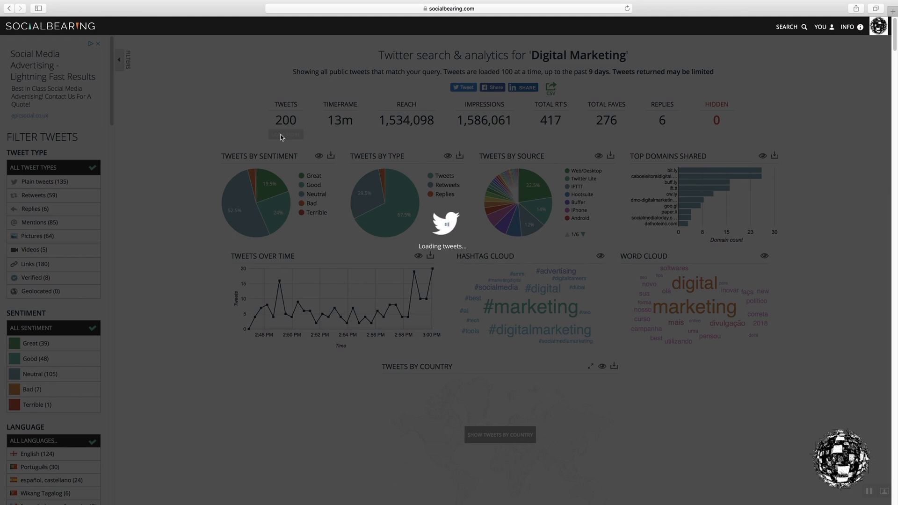
click(285, 135)
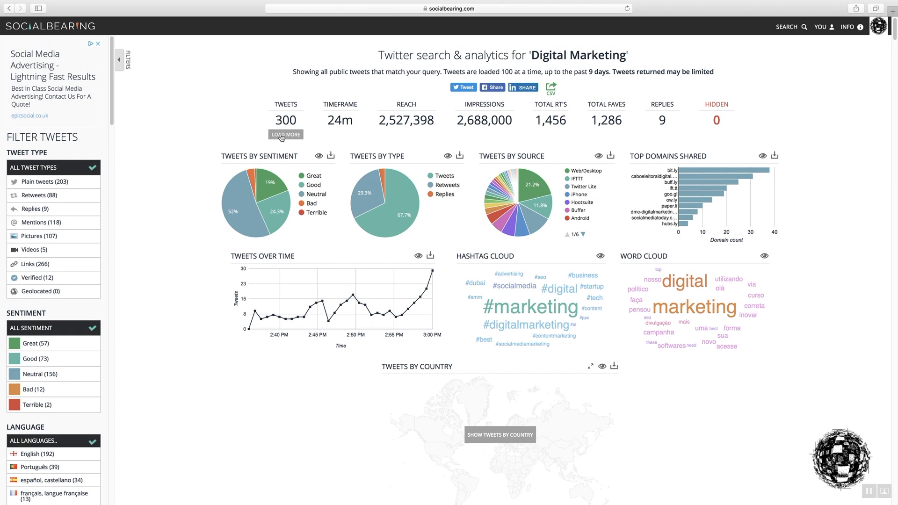
click(285, 135)
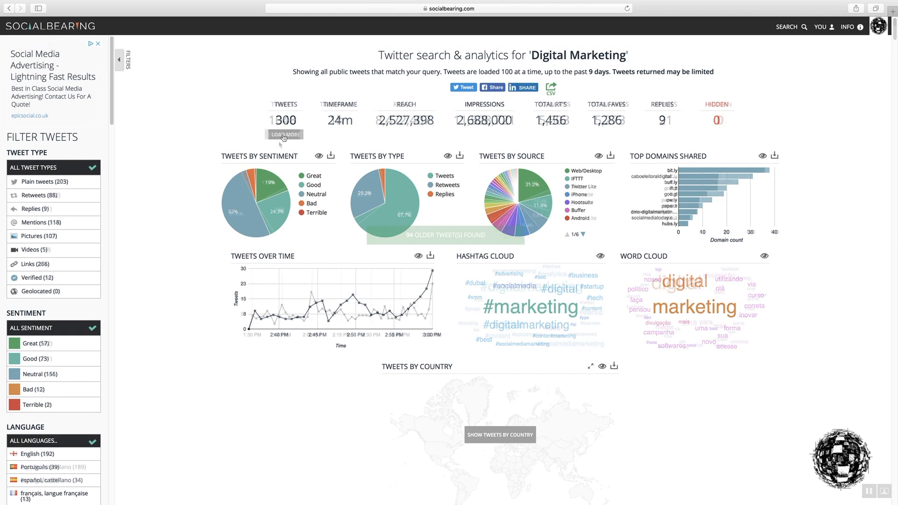
click(282, 135)
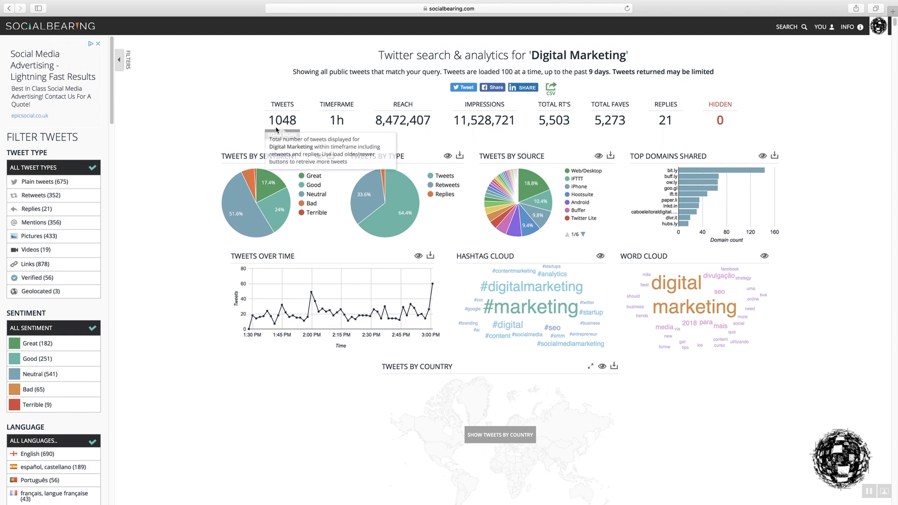
mouse_move(337, 121)
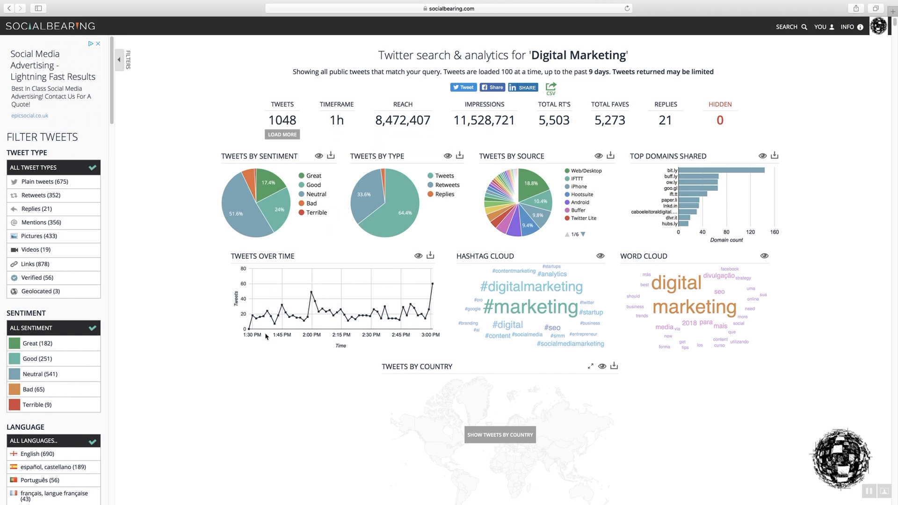
mouse_move(296, 329)
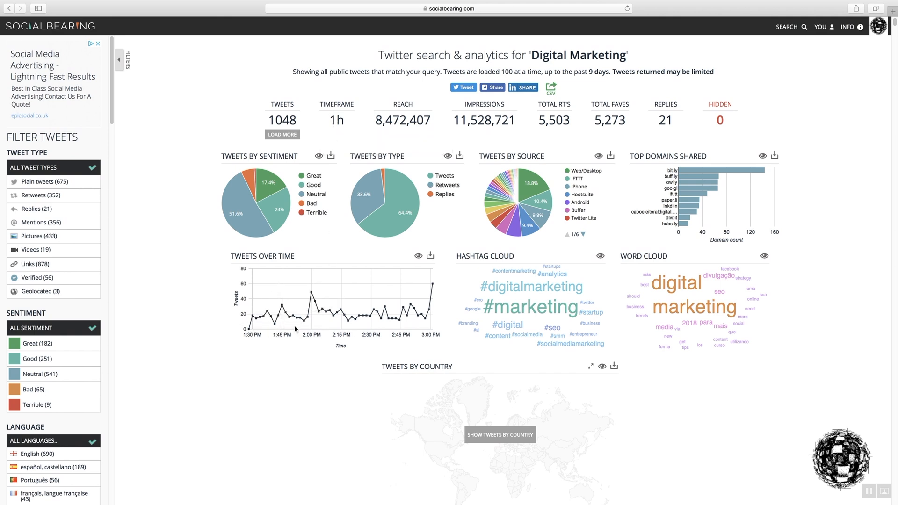
mouse_move(309, 321)
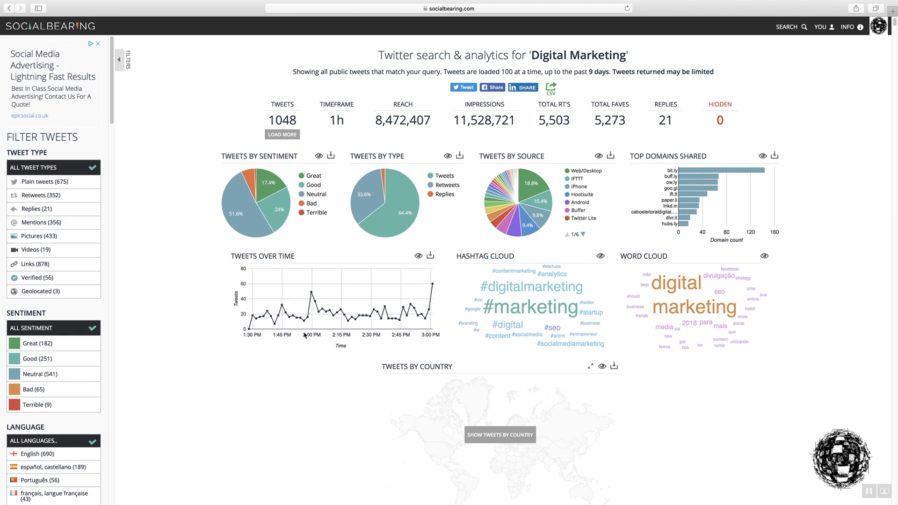
mouse_move(313, 333)
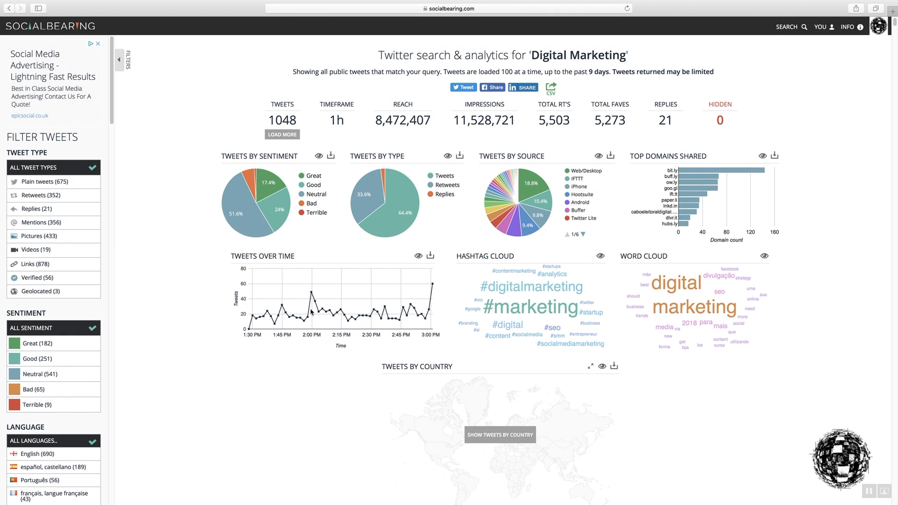
mouse_move(303, 279)
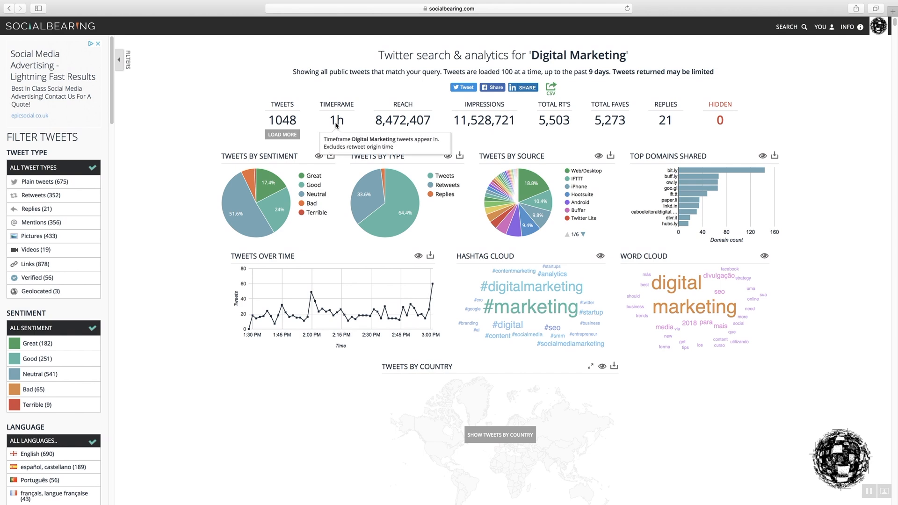
mouse_move(282, 121)
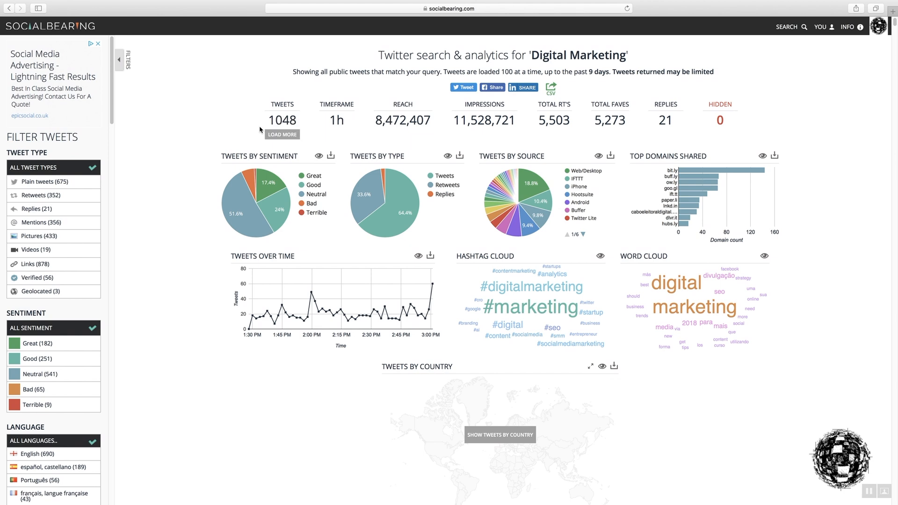
mouse_move(282, 104)
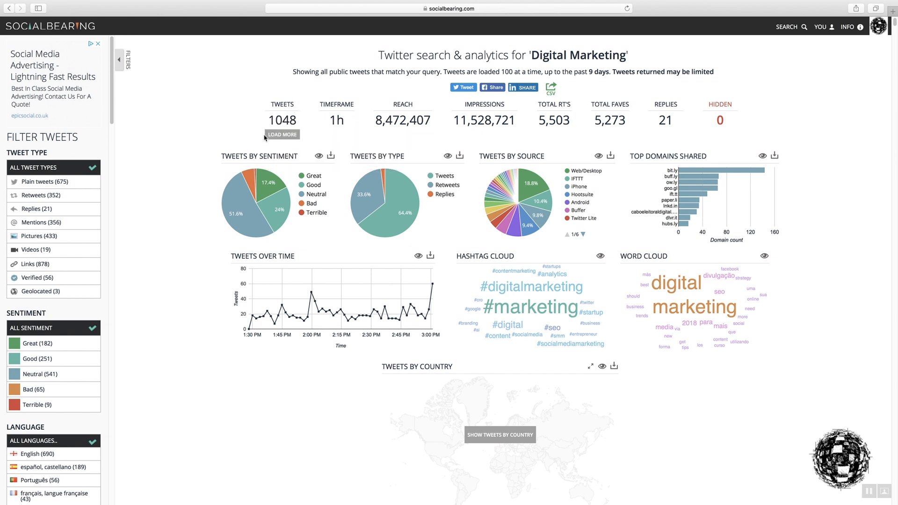
mouse_move(281, 138)
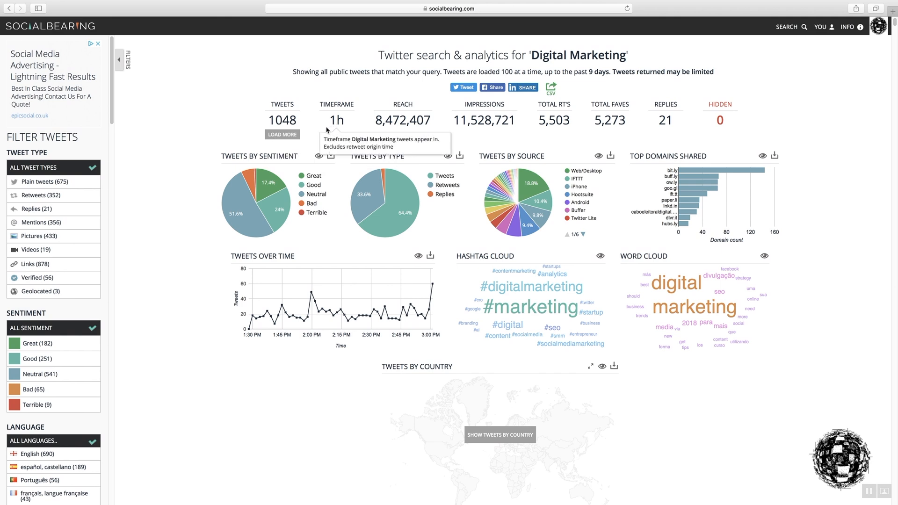
mouse_move(402, 120)
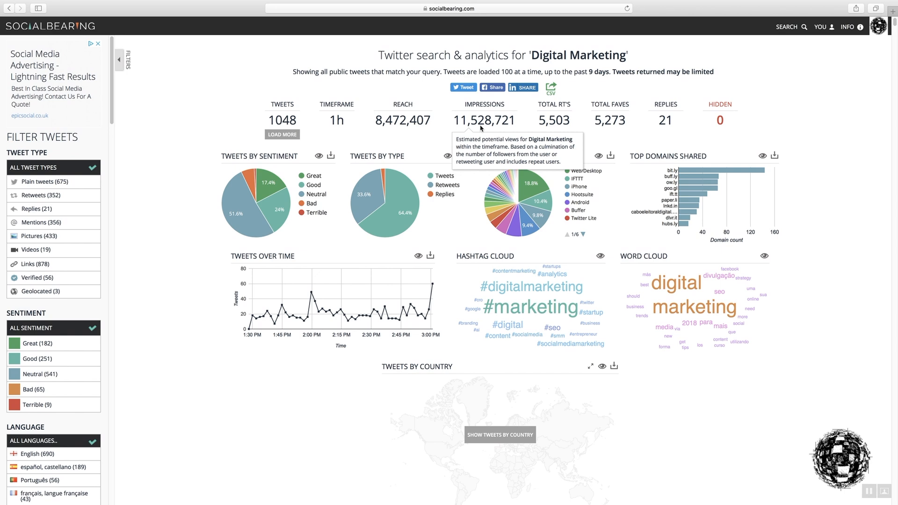
mouse_move(403, 120)
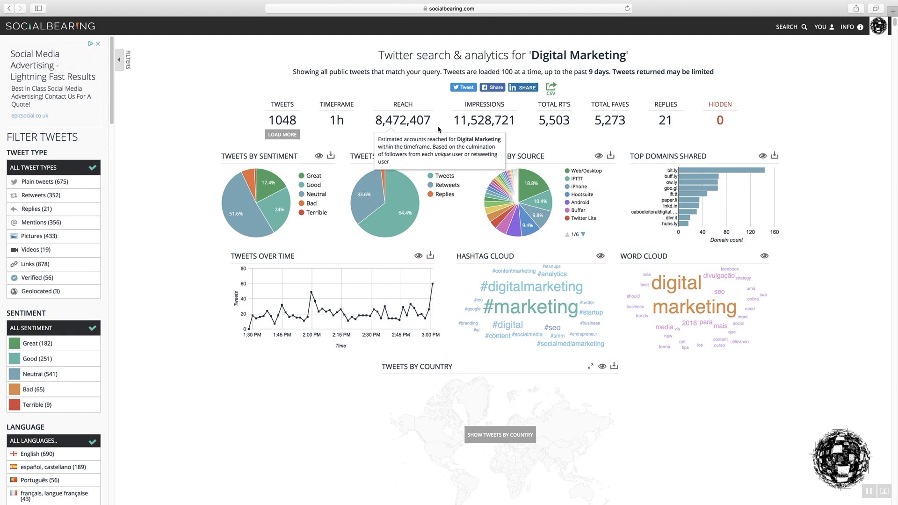
mouse_move(484, 119)
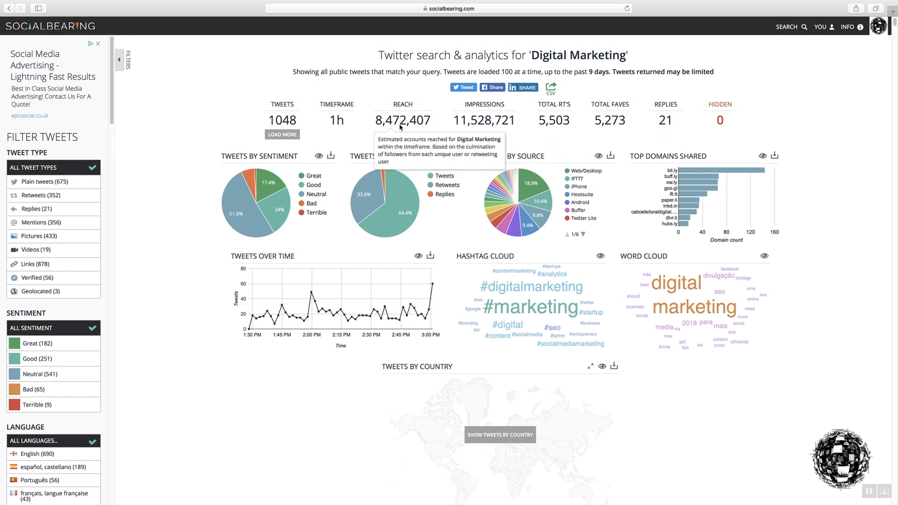
mouse_move(385, 125)
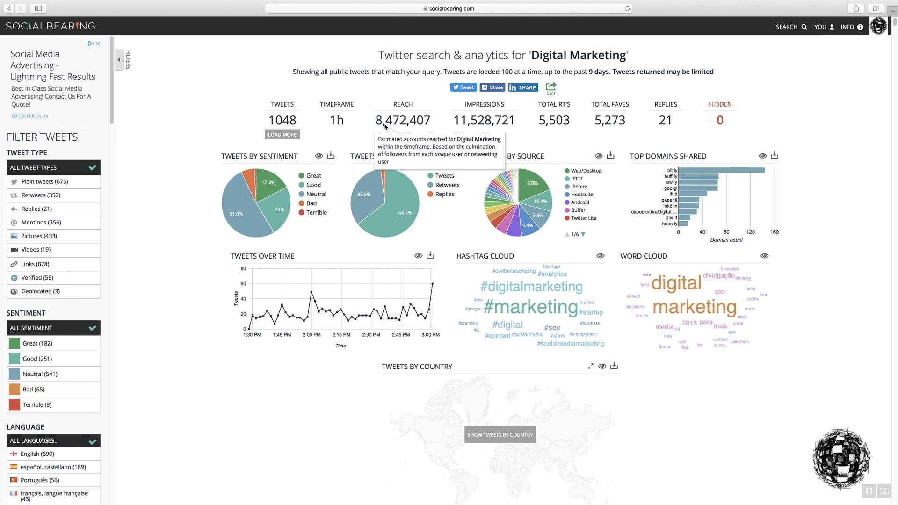
mouse_move(385, 130)
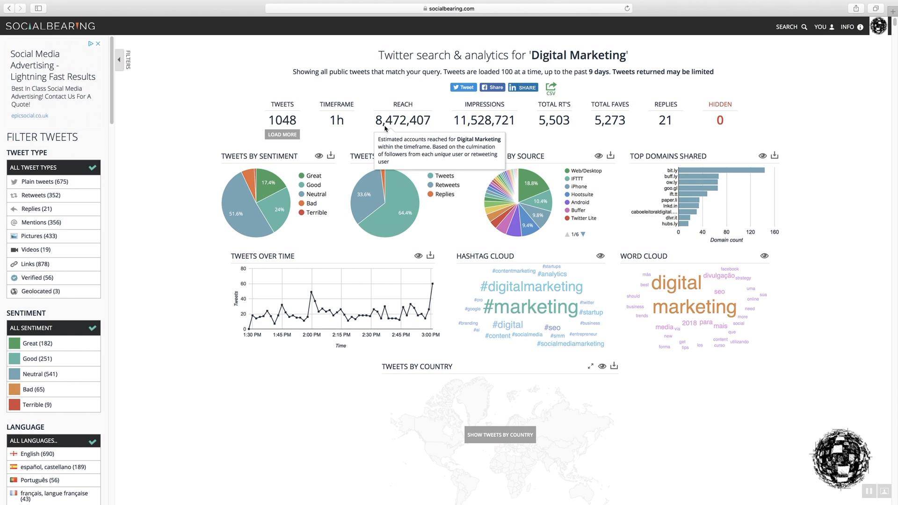
mouse_move(406, 127)
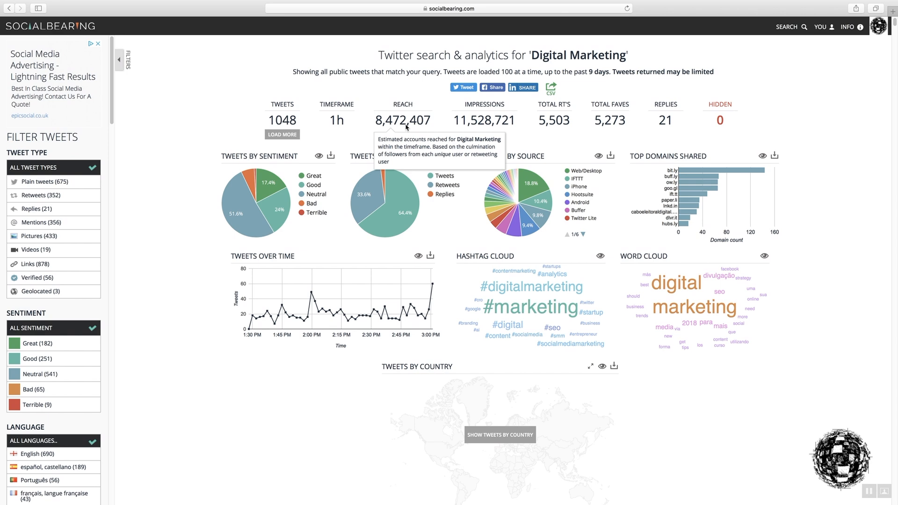
mouse_move(485, 123)
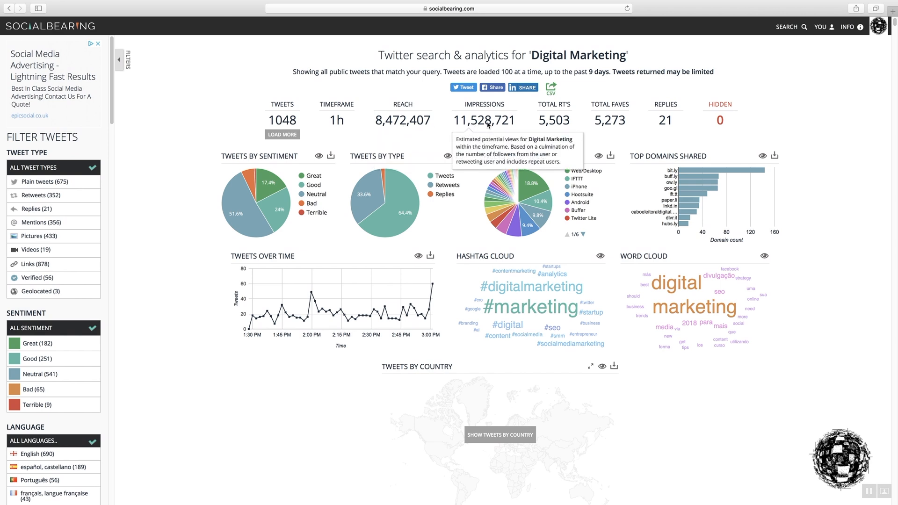
mouse_move(509, 122)
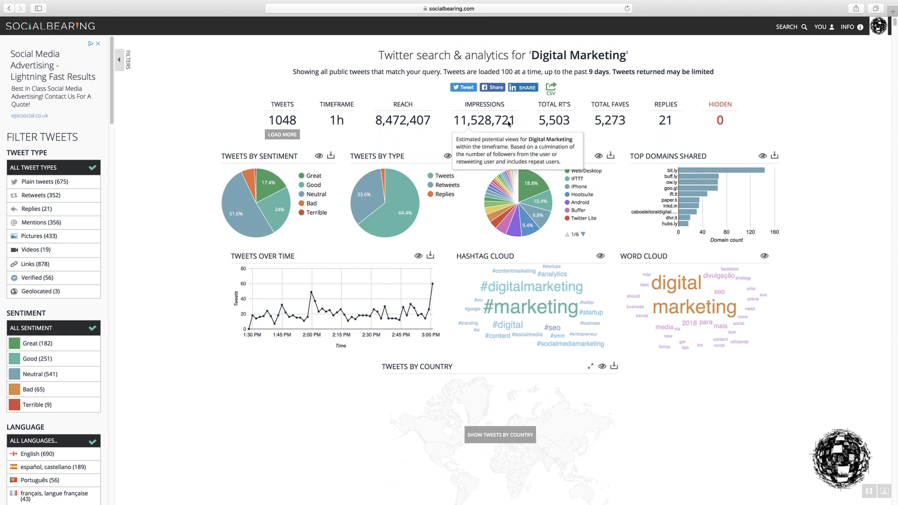
mouse_move(402, 123)
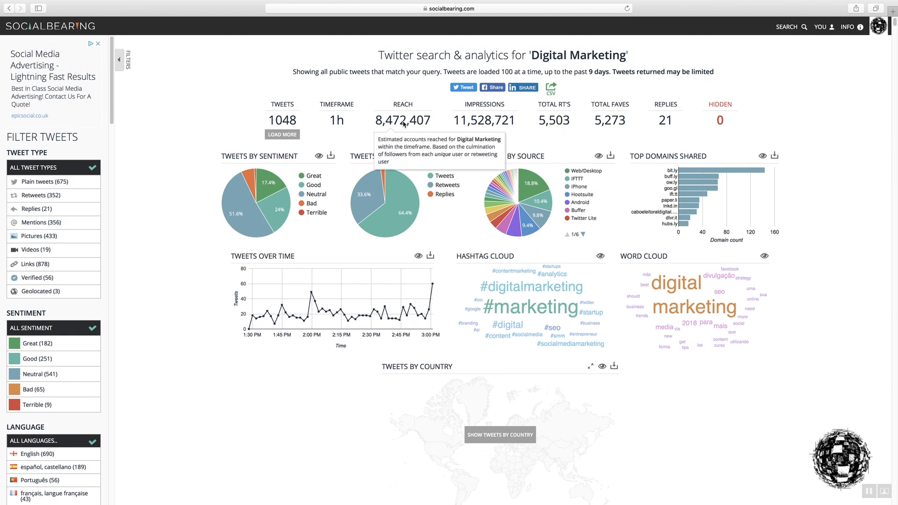
mouse_move(337, 121)
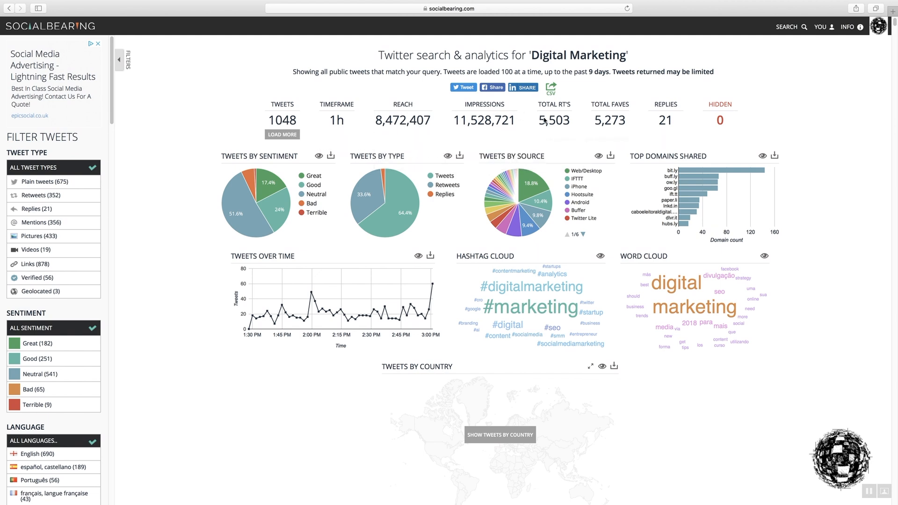
mouse_move(553, 120)
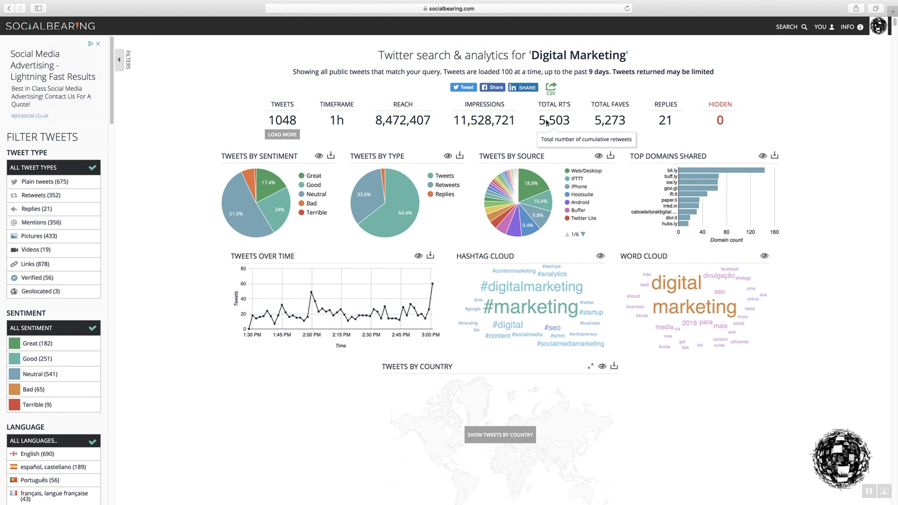
mouse_move(610, 120)
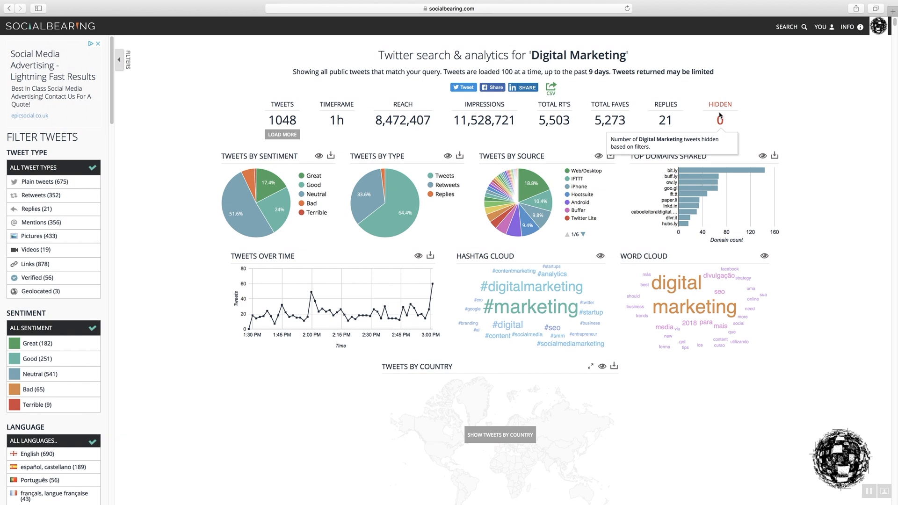
mouse_move(346, 134)
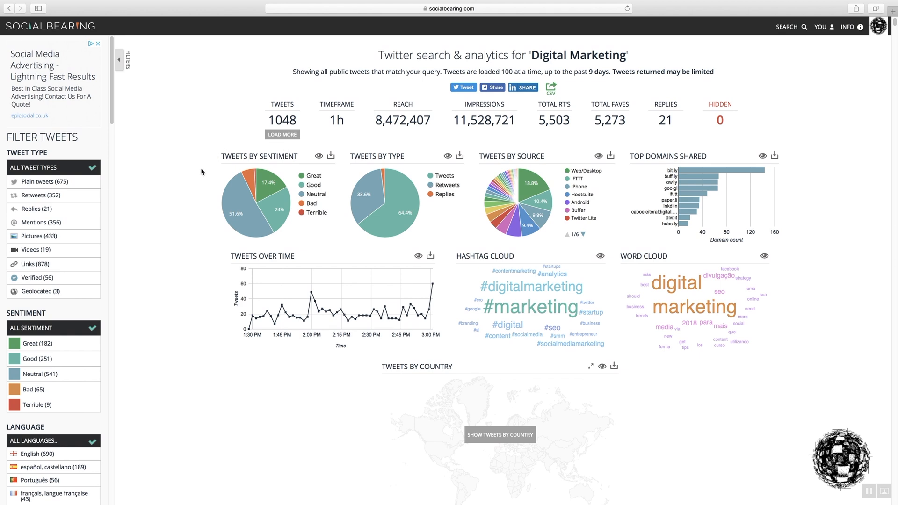
mouse_move(232, 153)
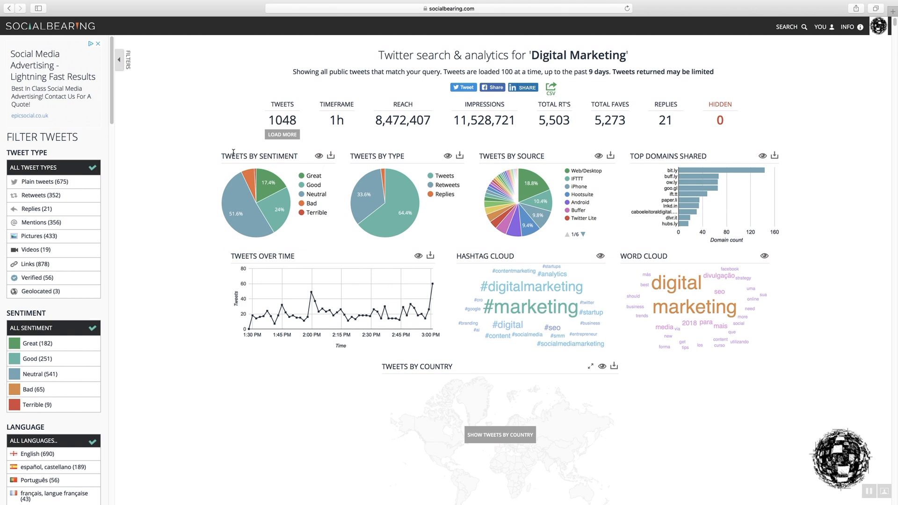
mouse_move(254, 180)
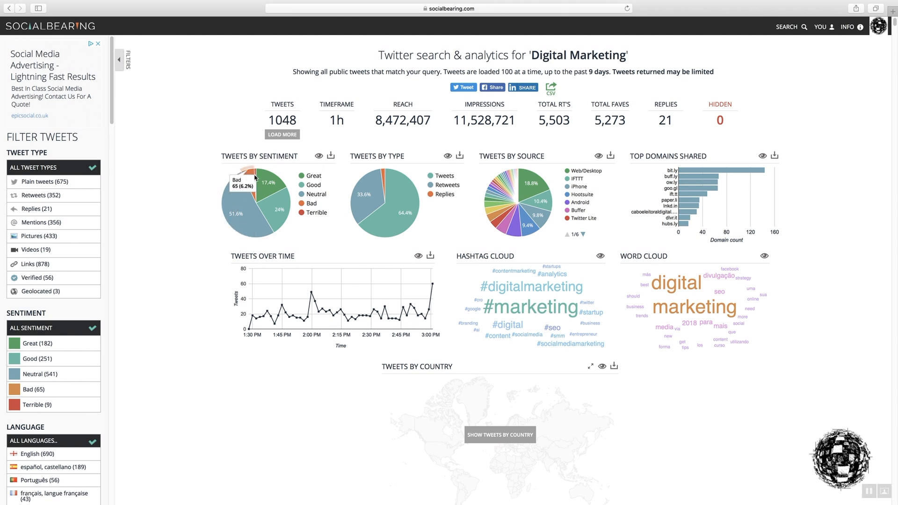
mouse_move(229, 218)
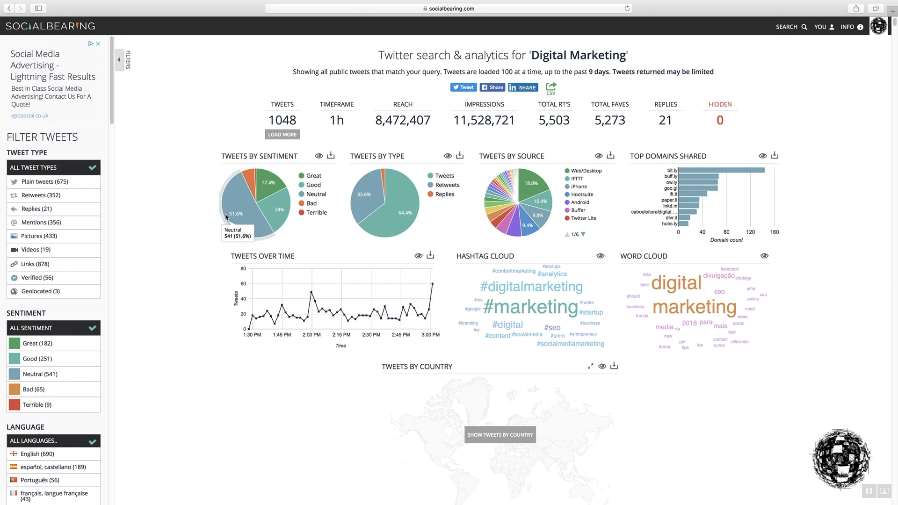
mouse_move(258, 216)
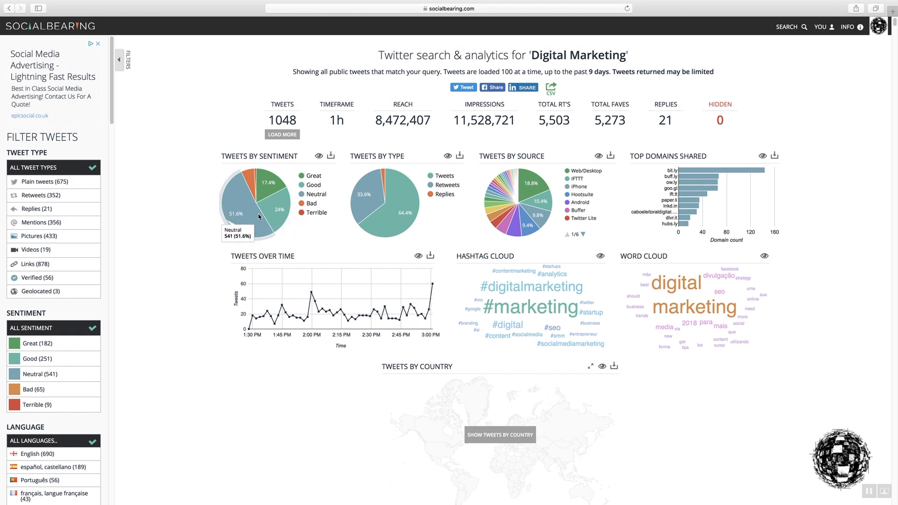
mouse_move(249, 218)
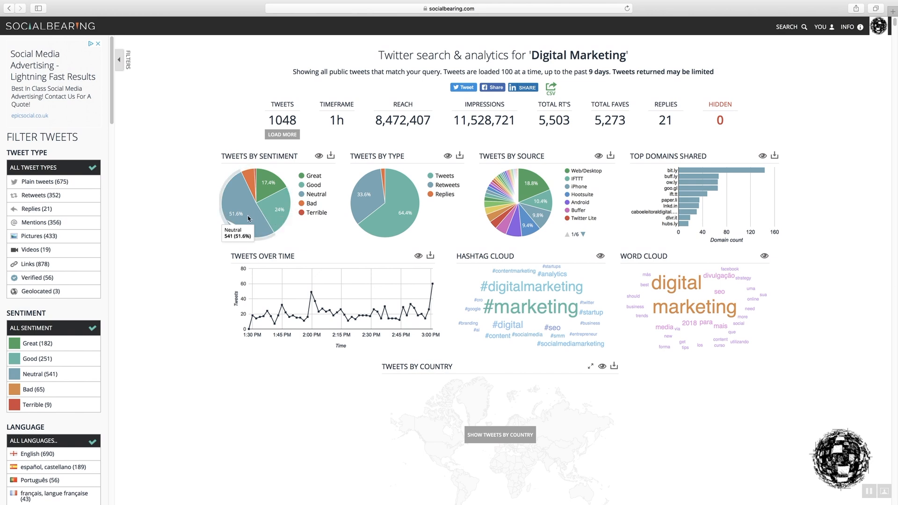
mouse_move(245, 224)
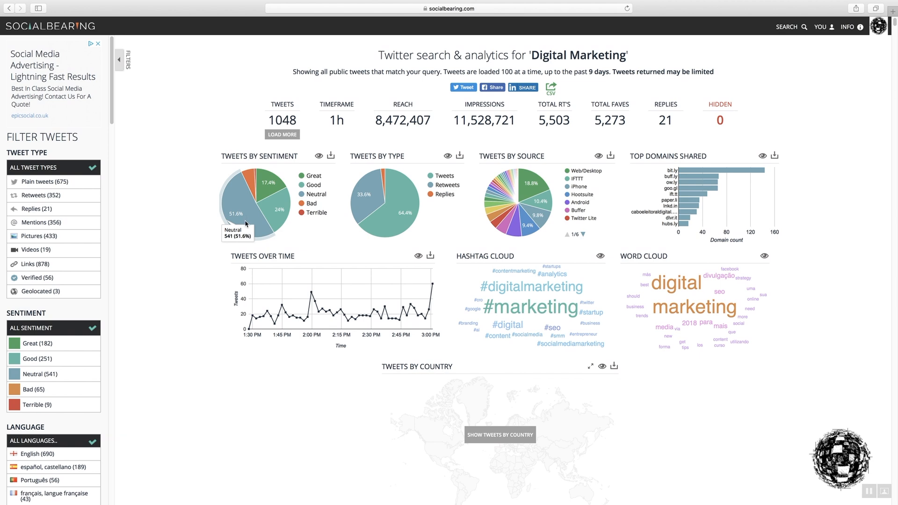
mouse_move(246, 194)
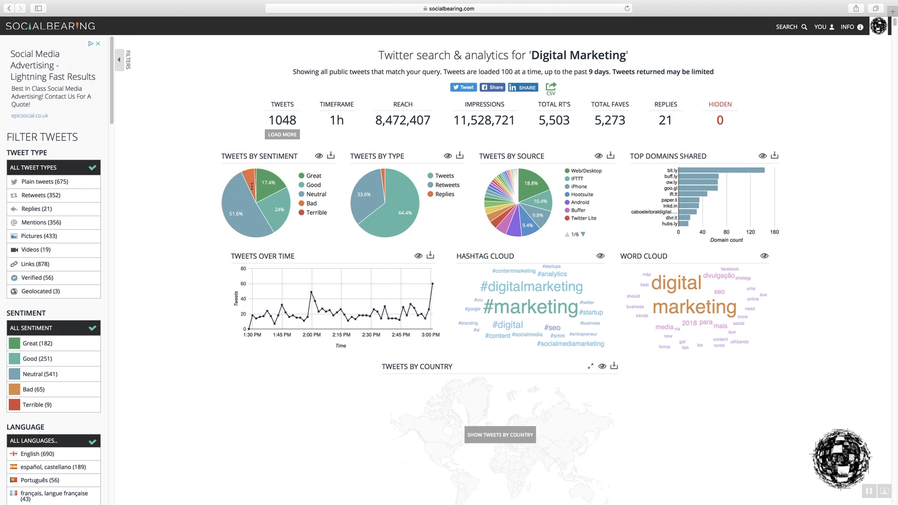
mouse_move(250, 178)
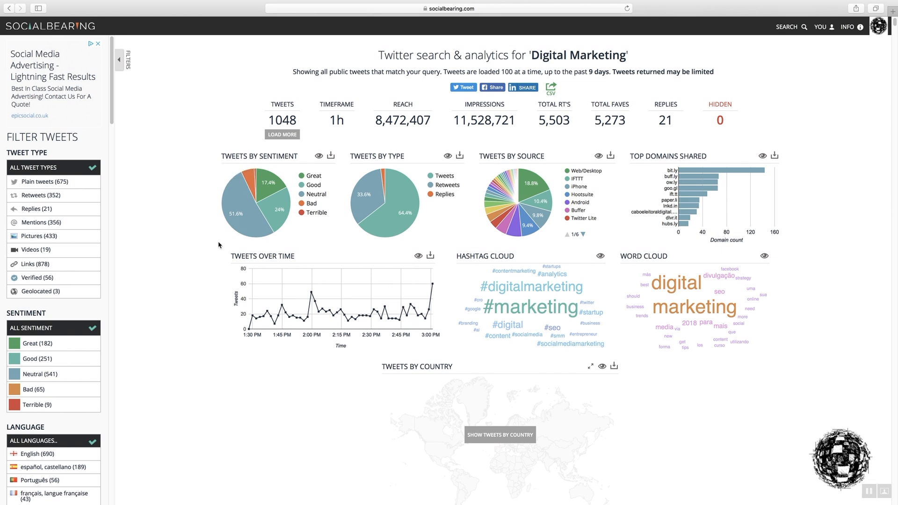
mouse_move(262, 160)
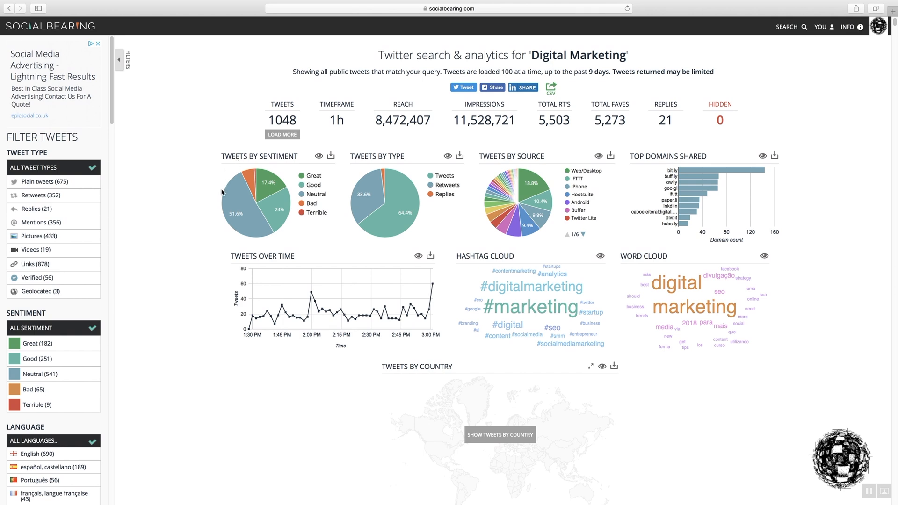
mouse_move(199, 218)
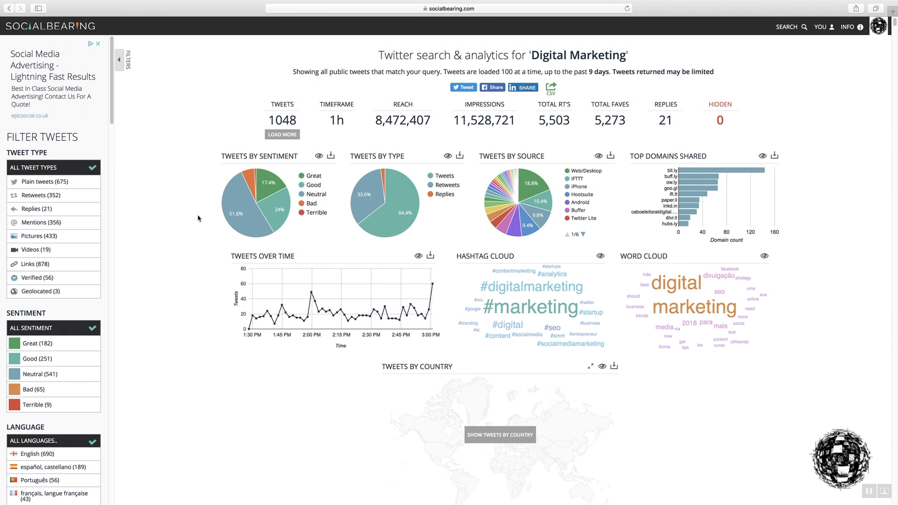
mouse_move(224, 153)
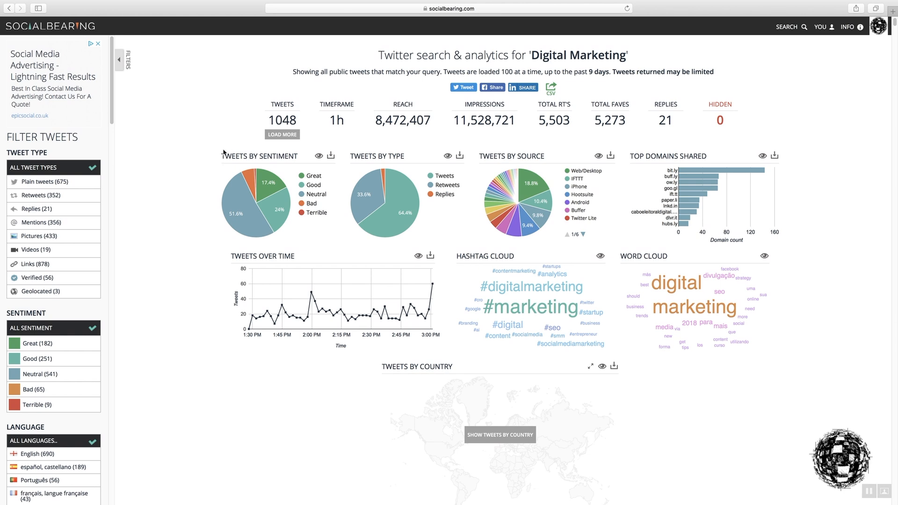
mouse_move(207, 168)
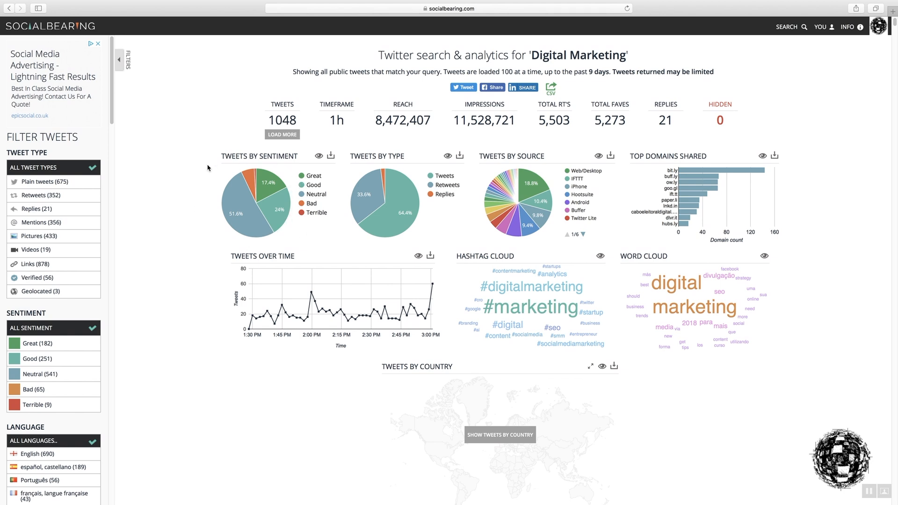
mouse_move(406, 154)
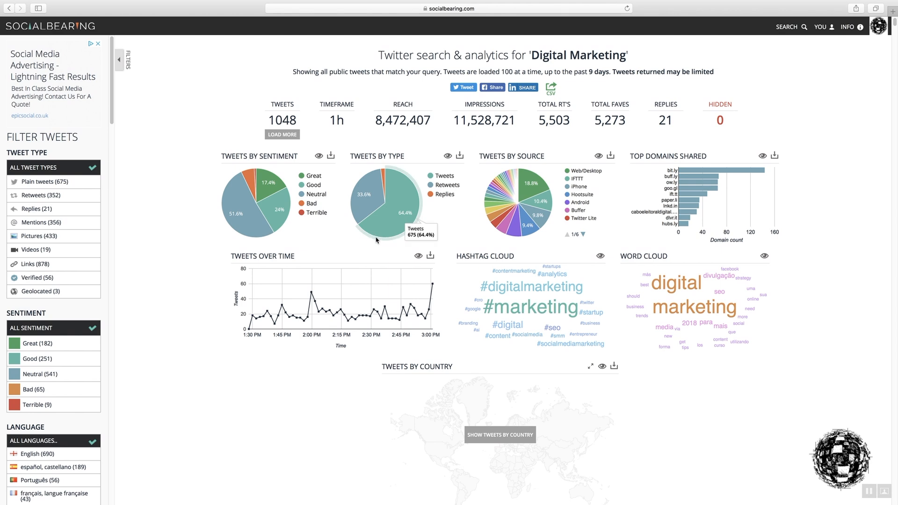
mouse_move(427, 182)
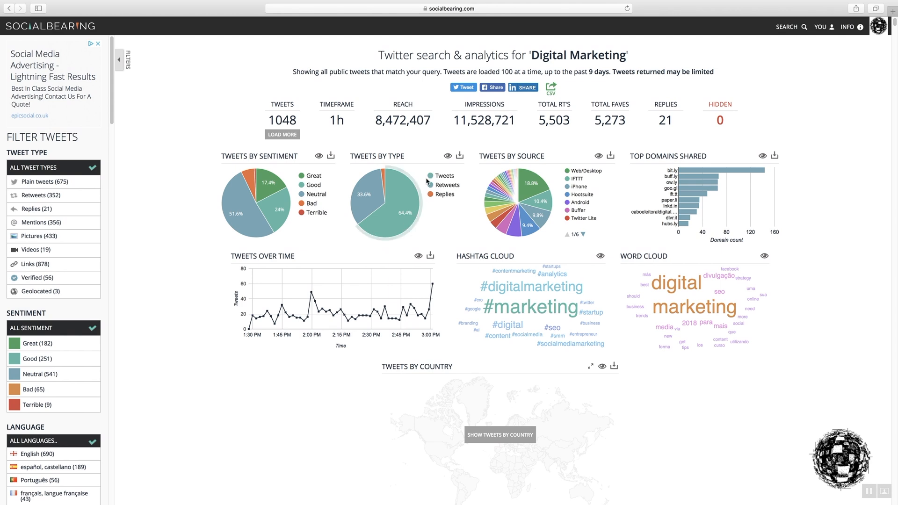
mouse_move(409, 207)
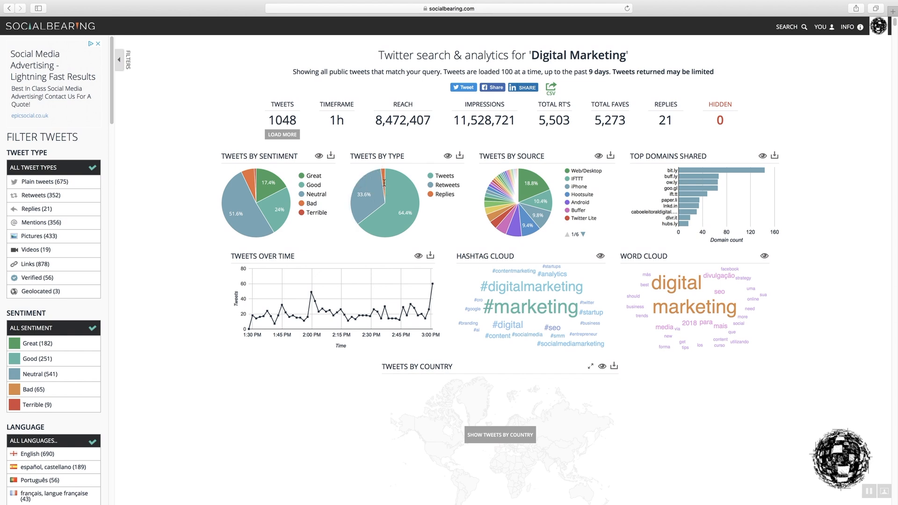
mouse_move(379, 183)
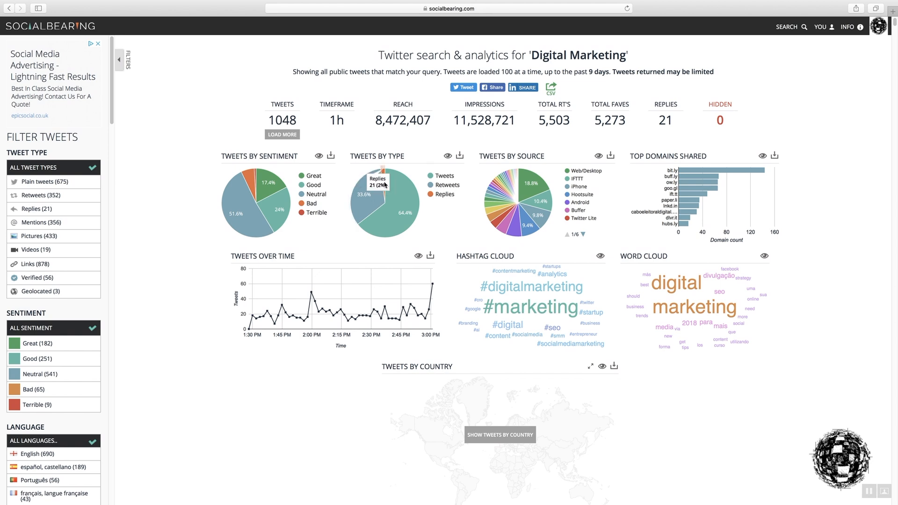
mouse_move(530, 182)
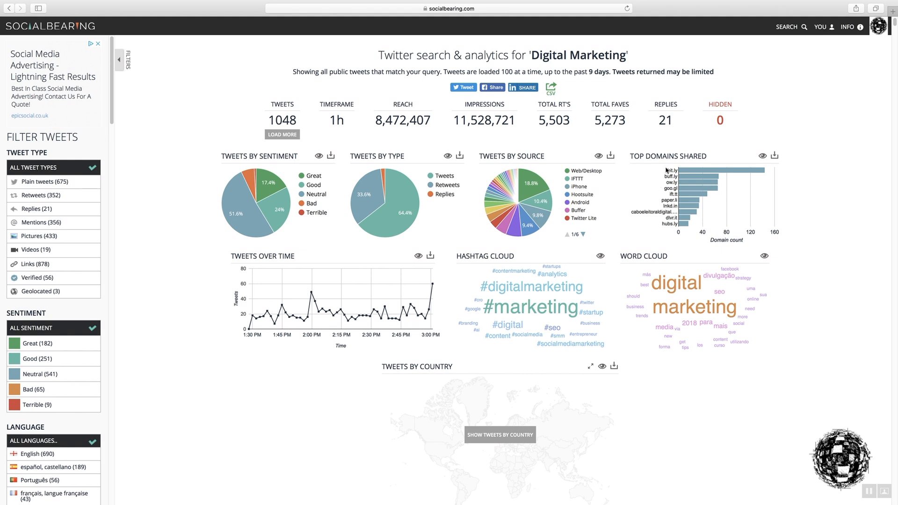
mouse_move(657, 223)
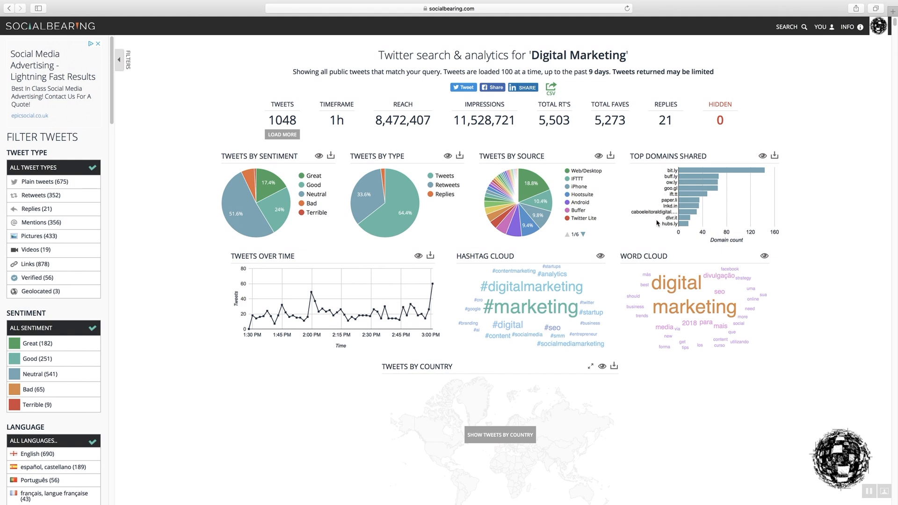
mouse_move(658, 229)
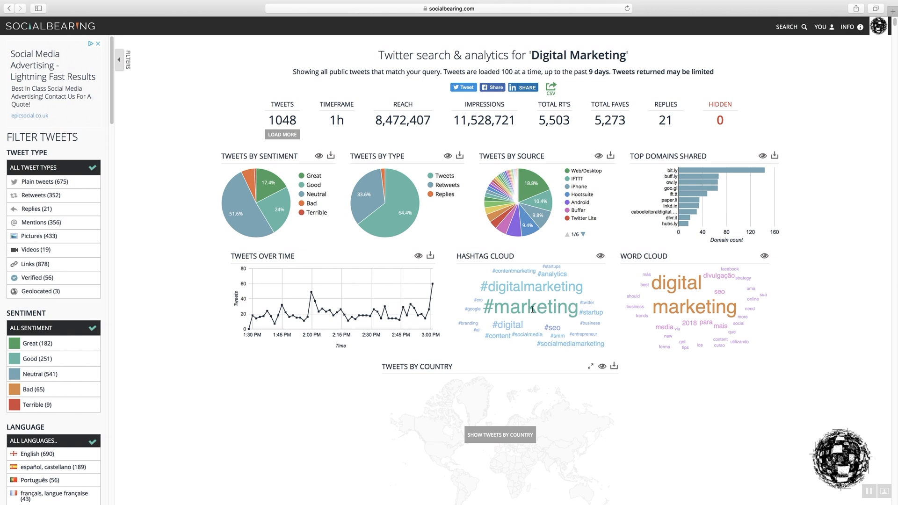
mouse_move(523, 301)
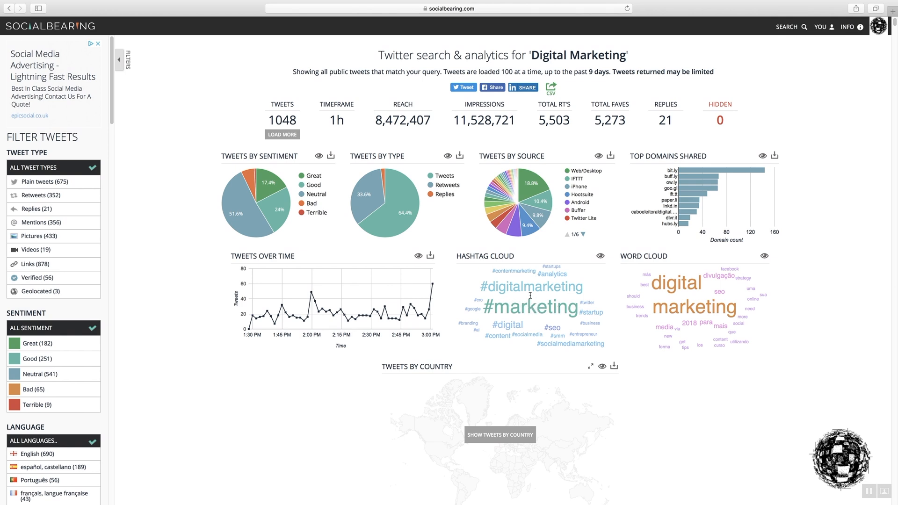
mouse_move(507, 298)
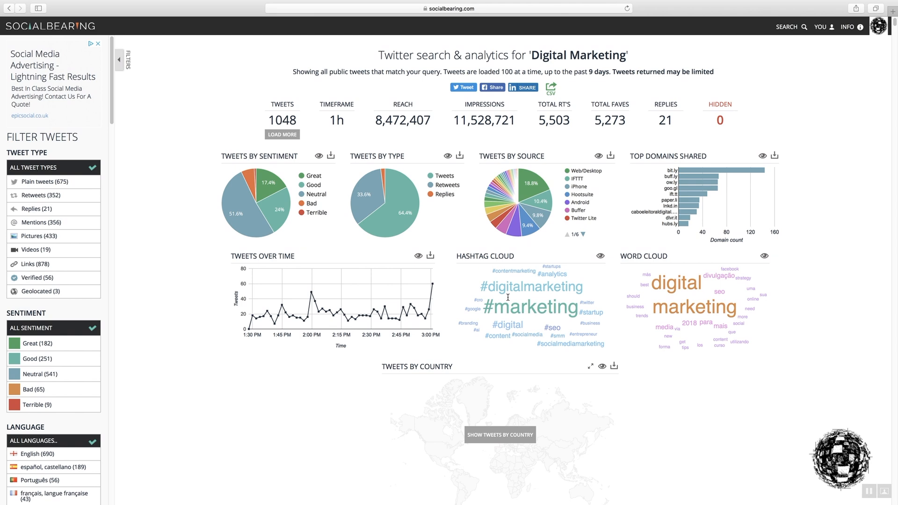
mouse_move(485, 294)
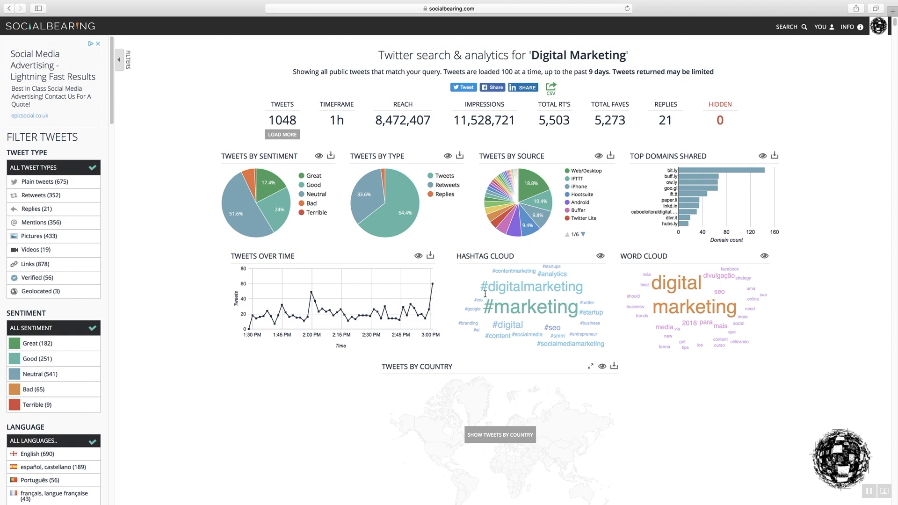
mouse_move(558, 292)
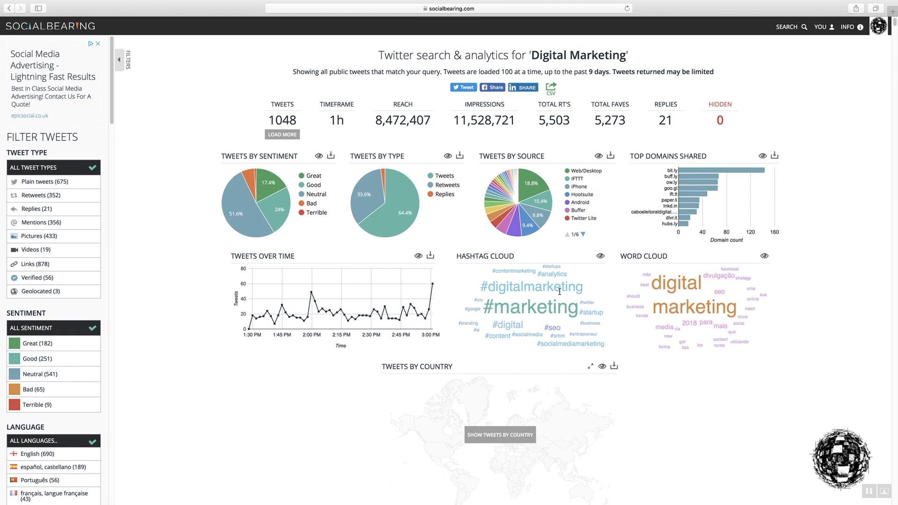
scroll(down, 3)
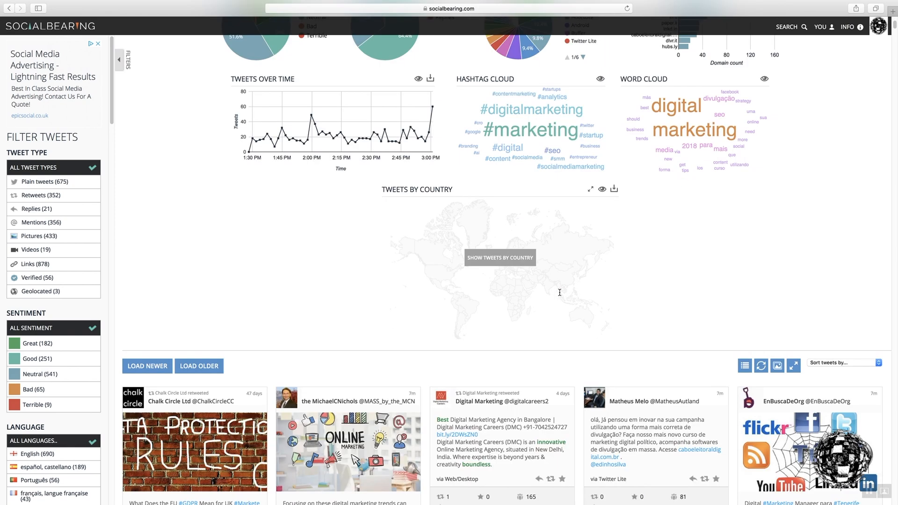
mouse_move(499, 261)
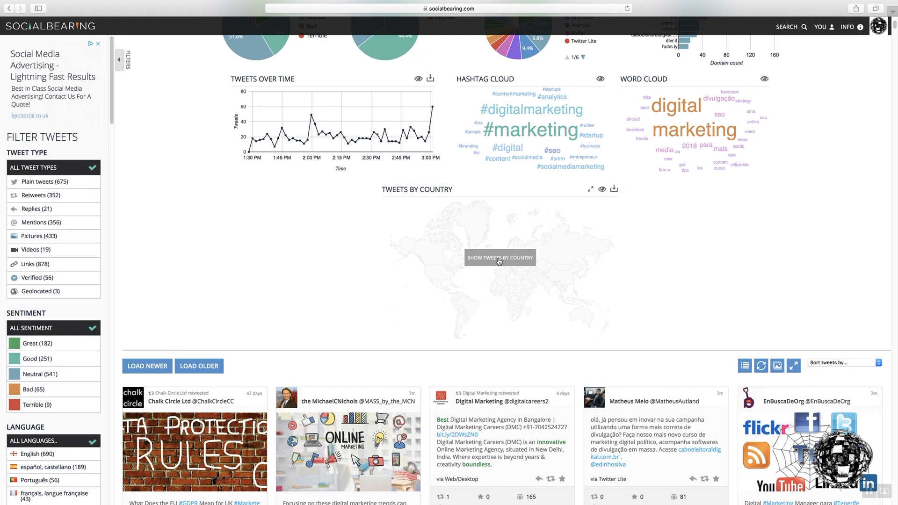
click(500, 257)
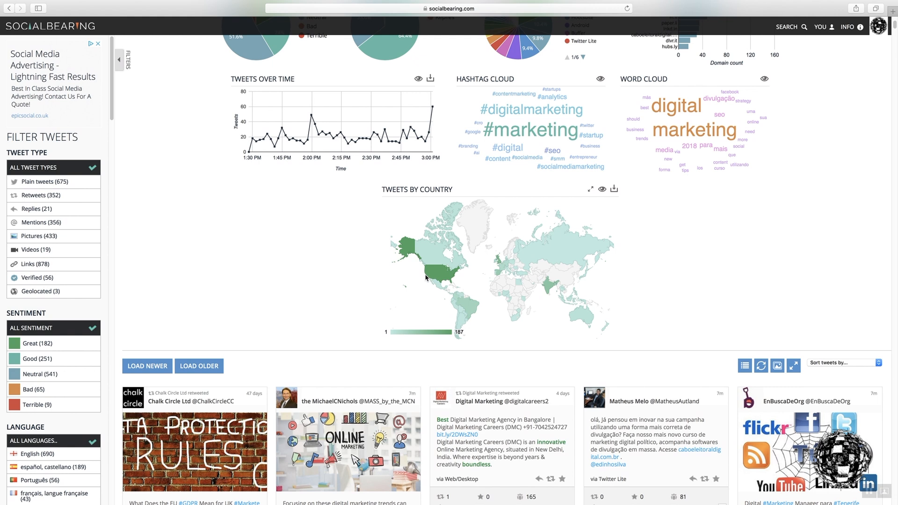
mouse_move(432, 277)
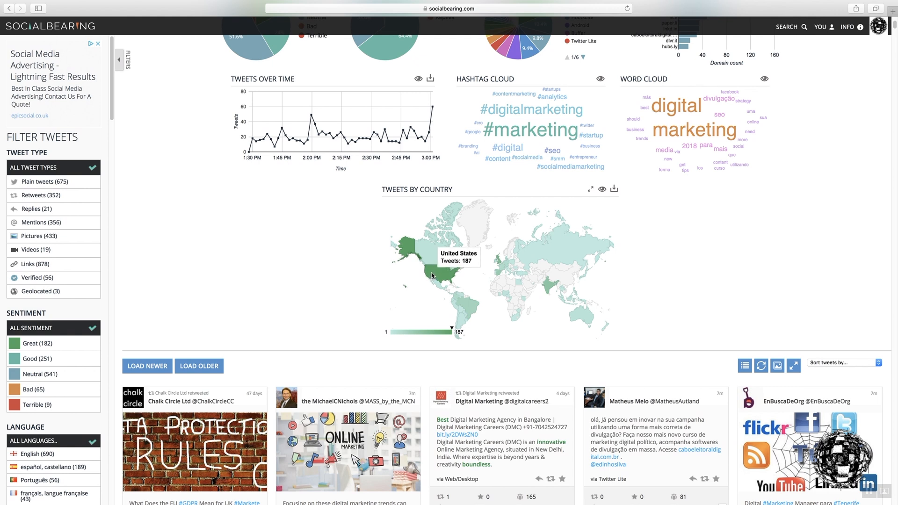
mouse_move(499, 262)
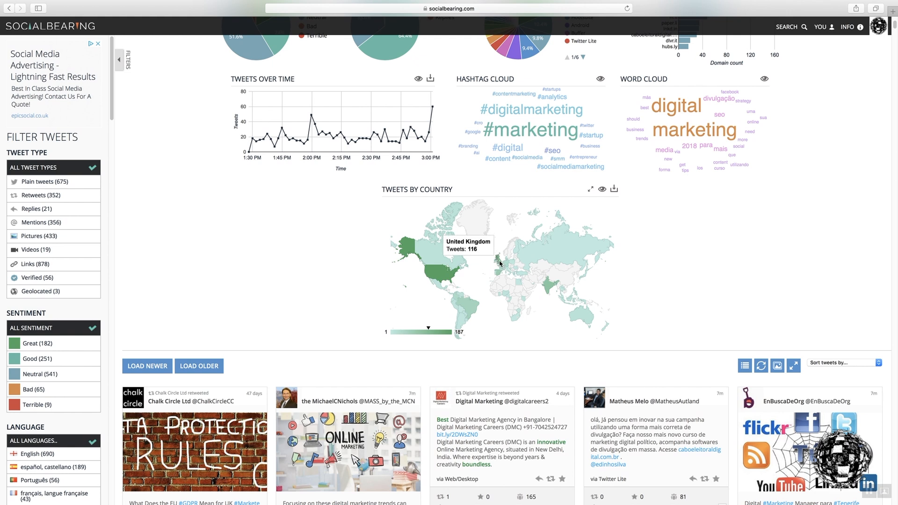
mouse_move(546, 286)
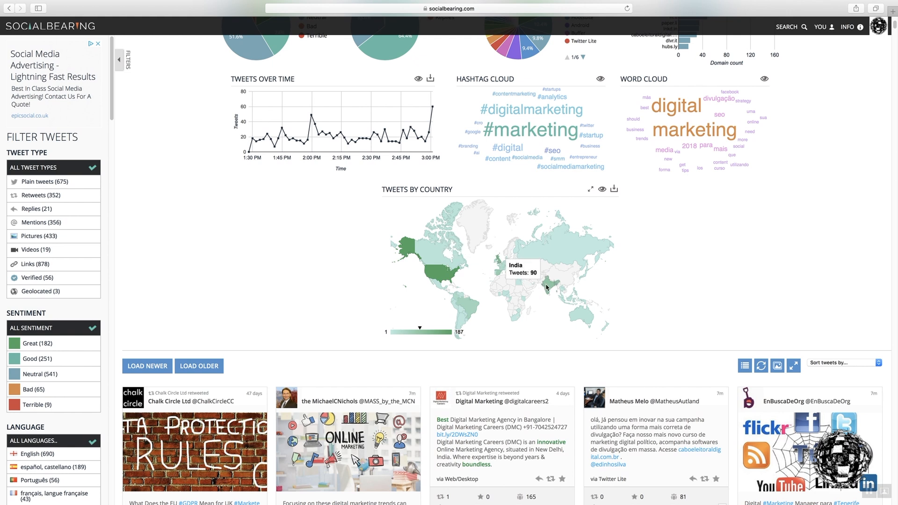
mouse_move(473, 304)
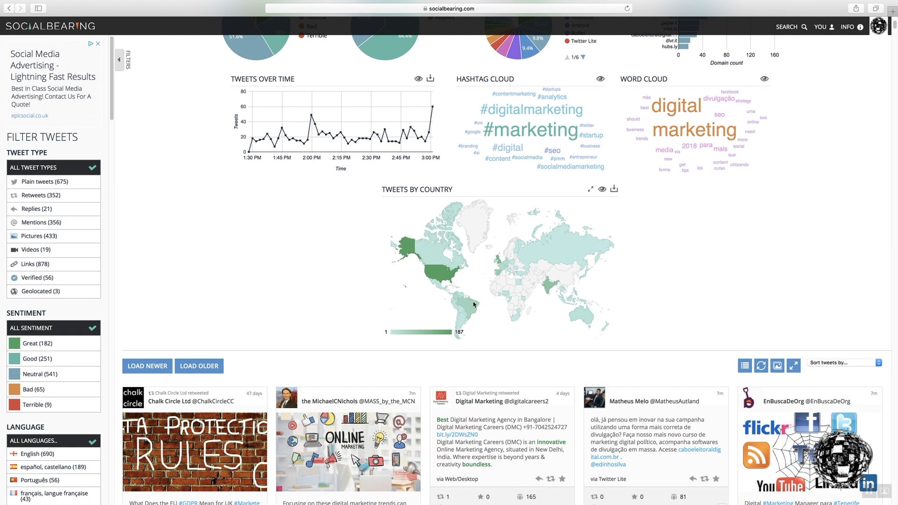
mouse_move(463, 322)
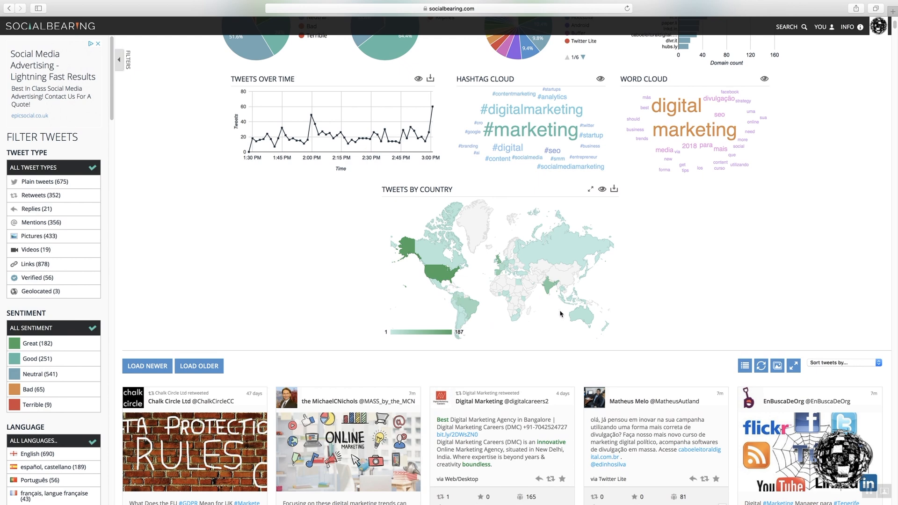
mouse_move(695, 304)
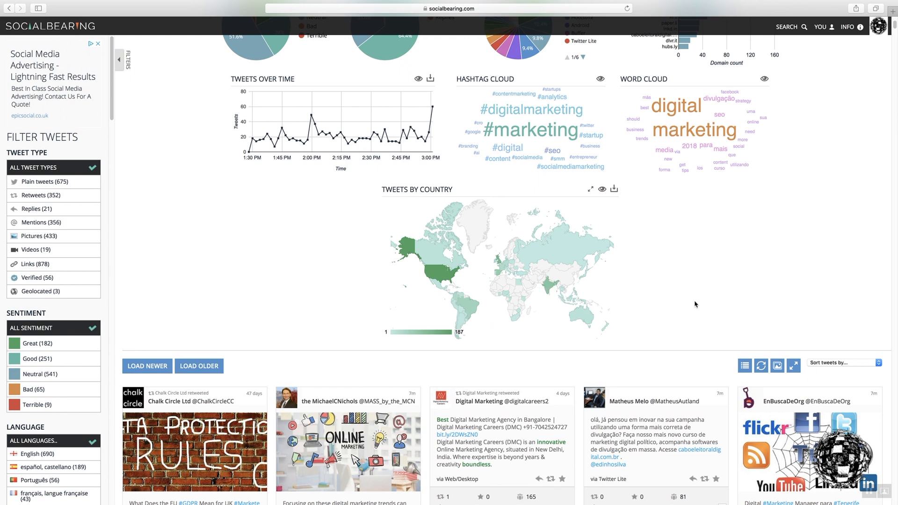
scroll(down, 3)
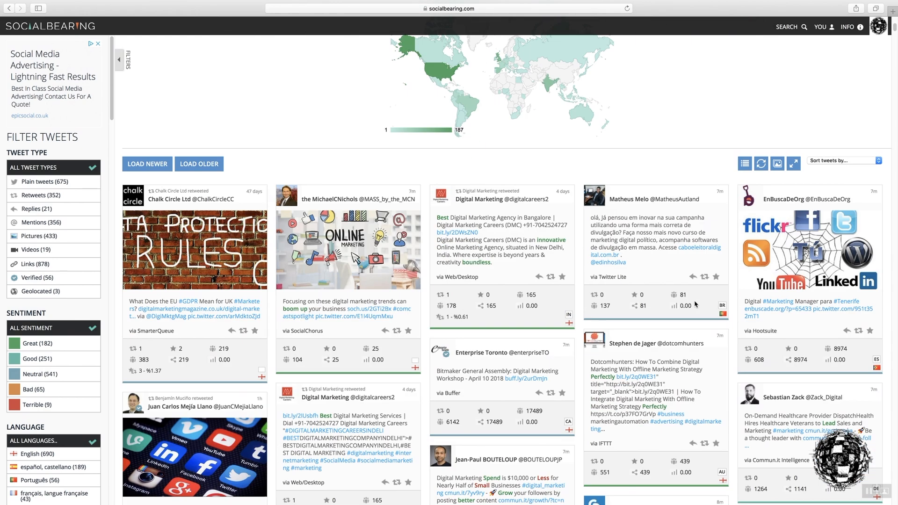
scroll(down, 3)
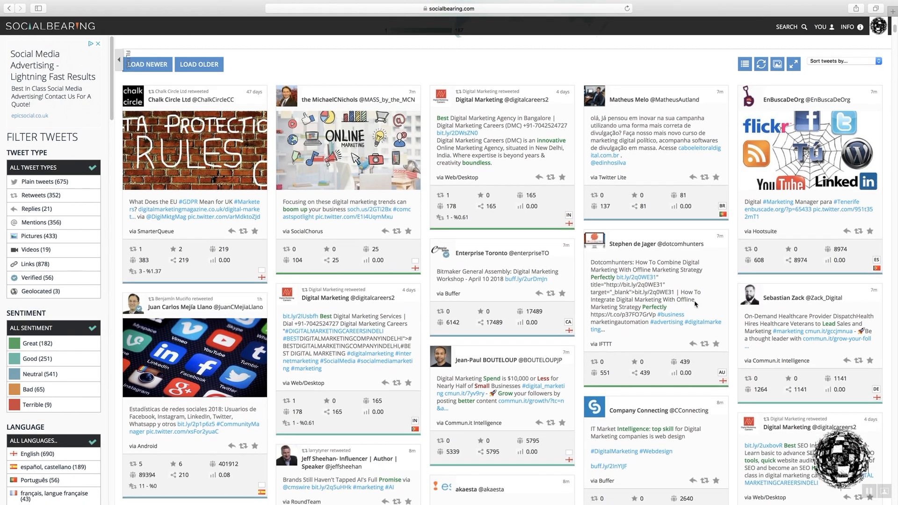
scroll(down, 3)
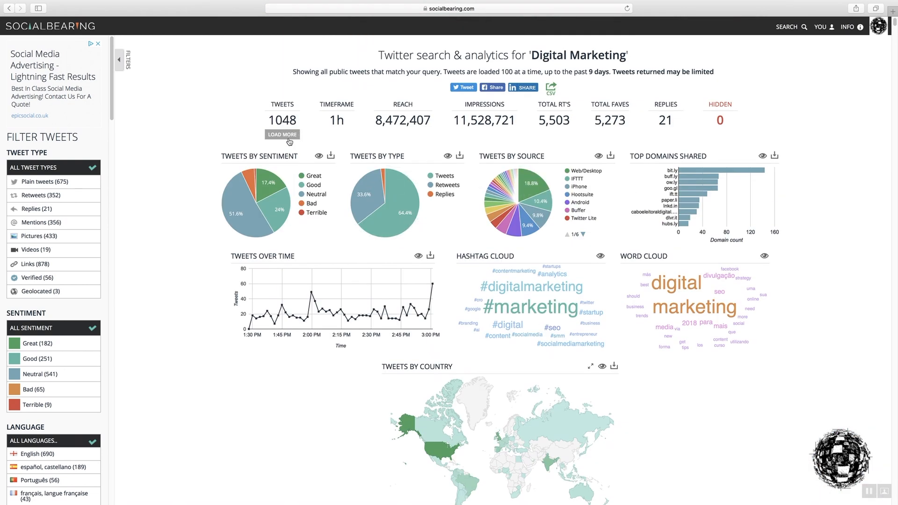
mouse_move(554, 104)
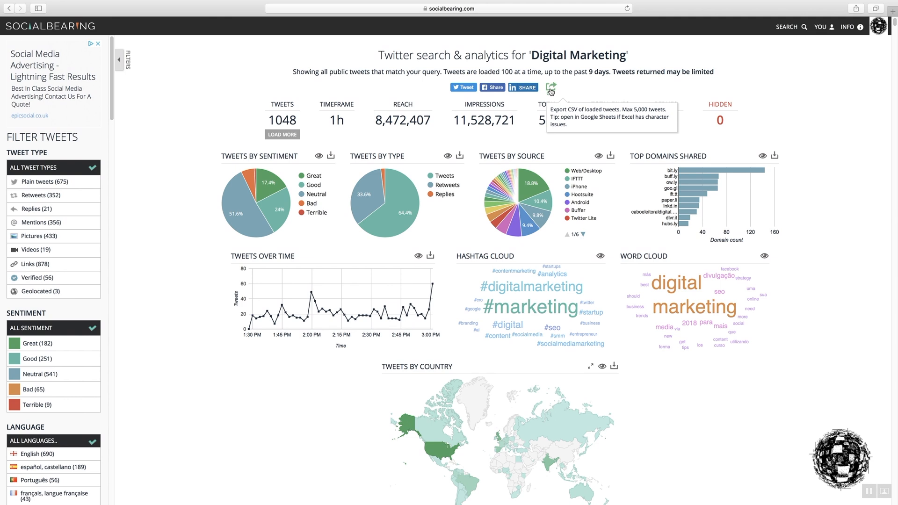
click(550, 89)
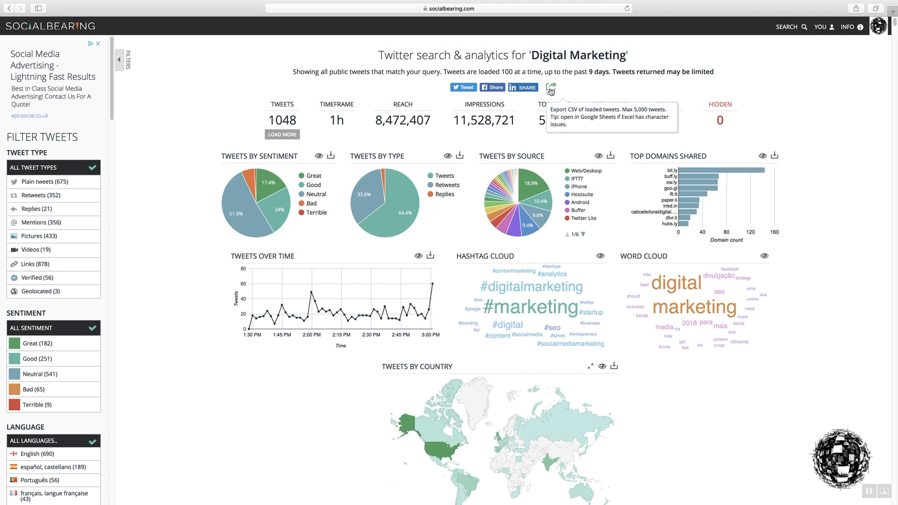
mouse_move(551, 90)
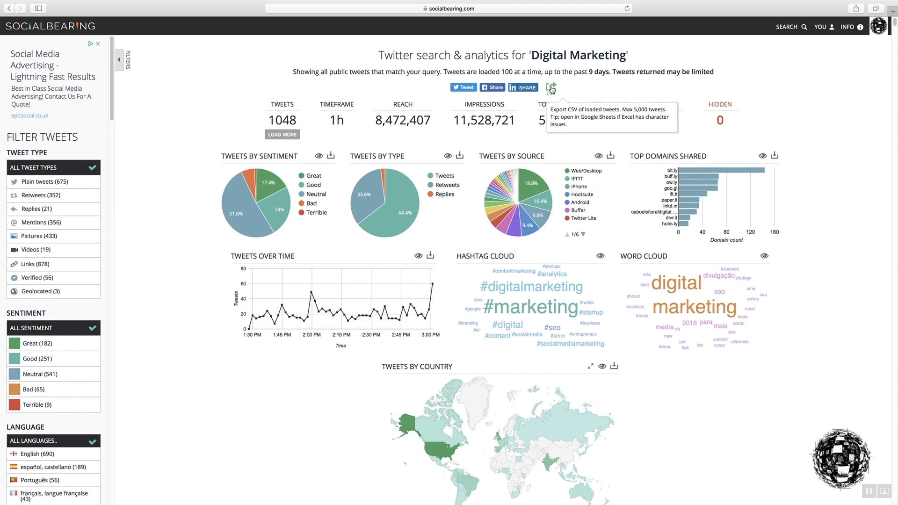
mouse_move(562, 85)
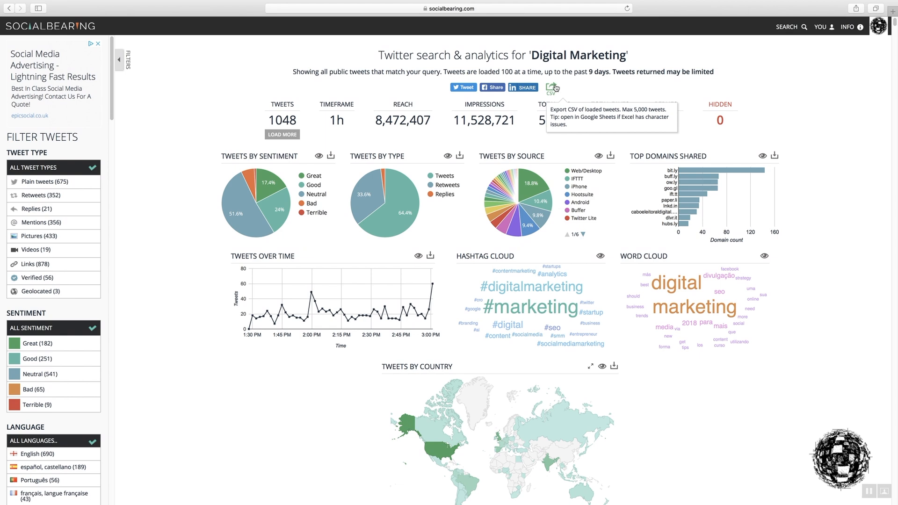
mouse_move(630, 71)
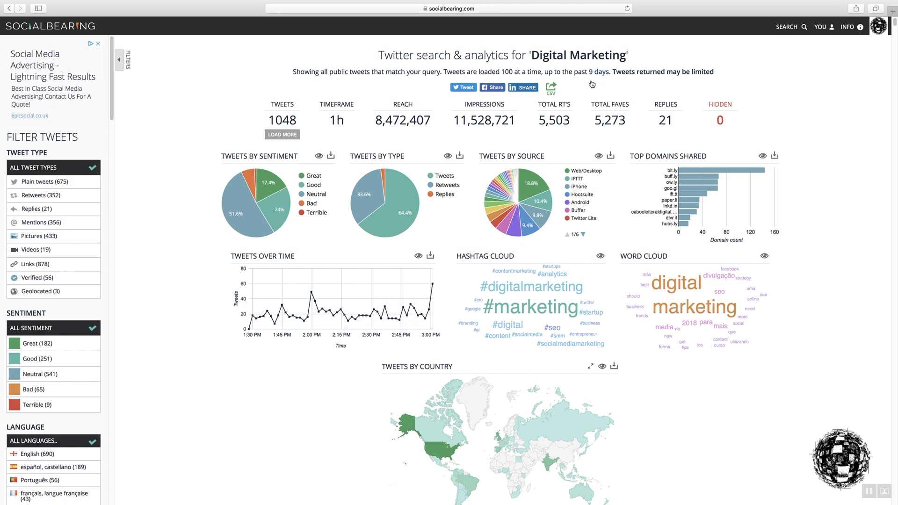
mouse_move(551, 88)
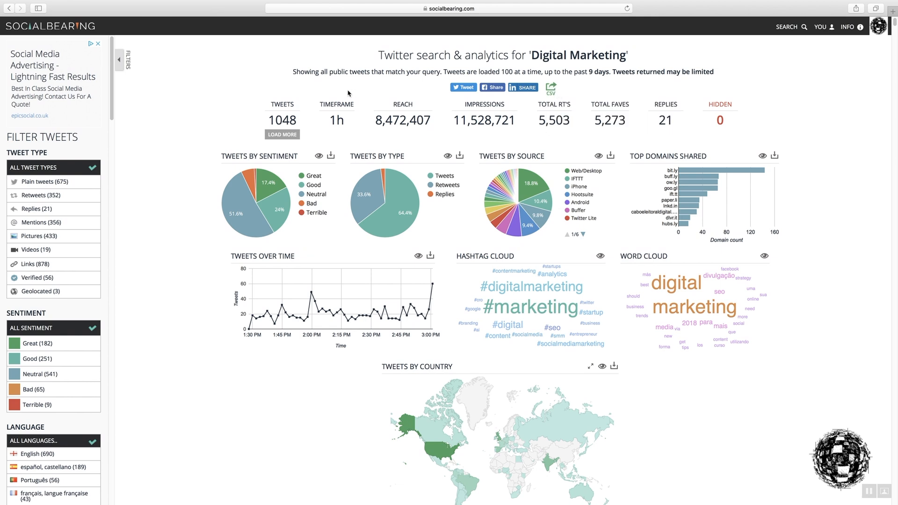
scroll(down, 3)
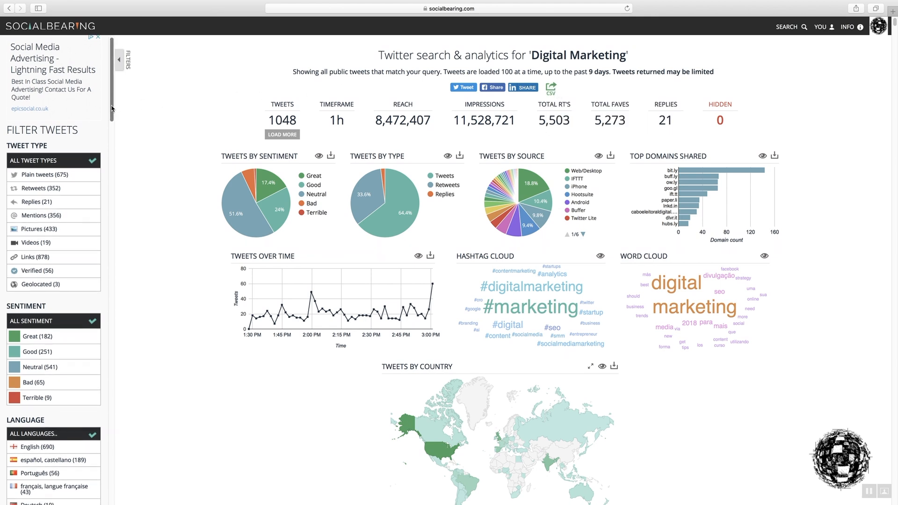
scroll(down, 3)
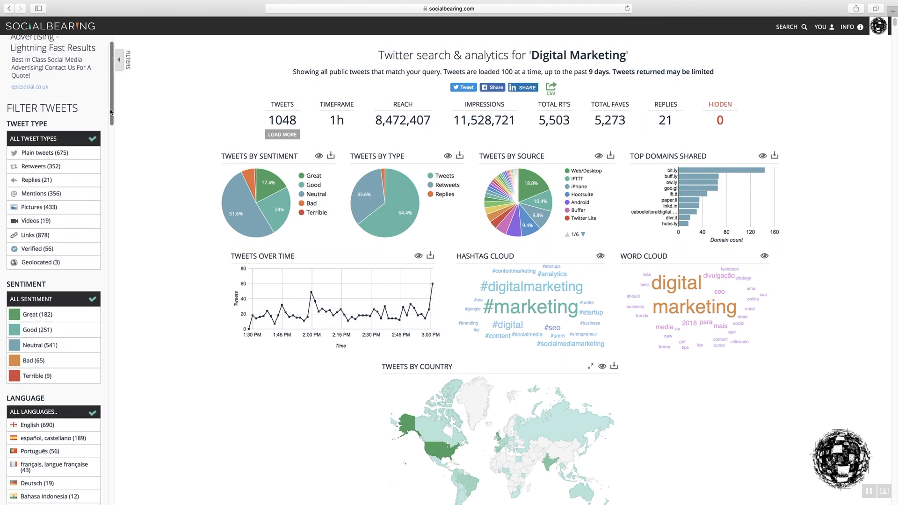
scroll(down, 3)
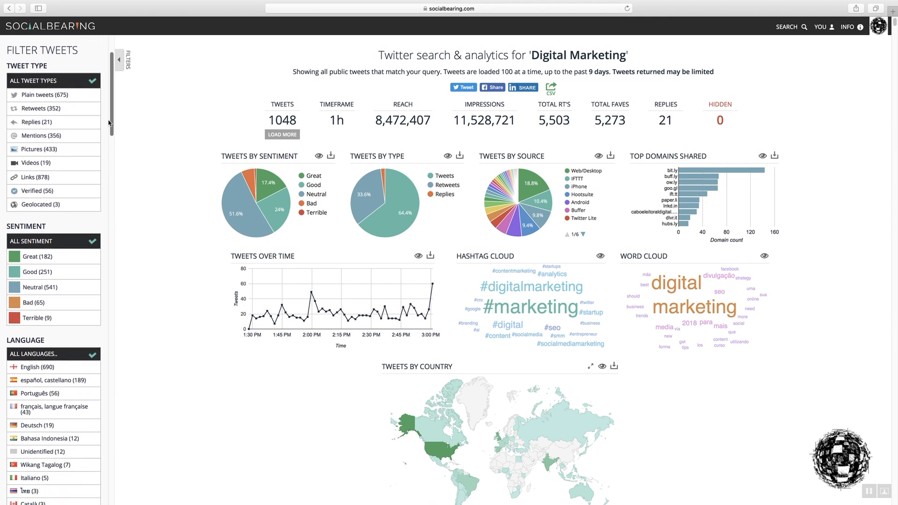
scroll(down, 3)
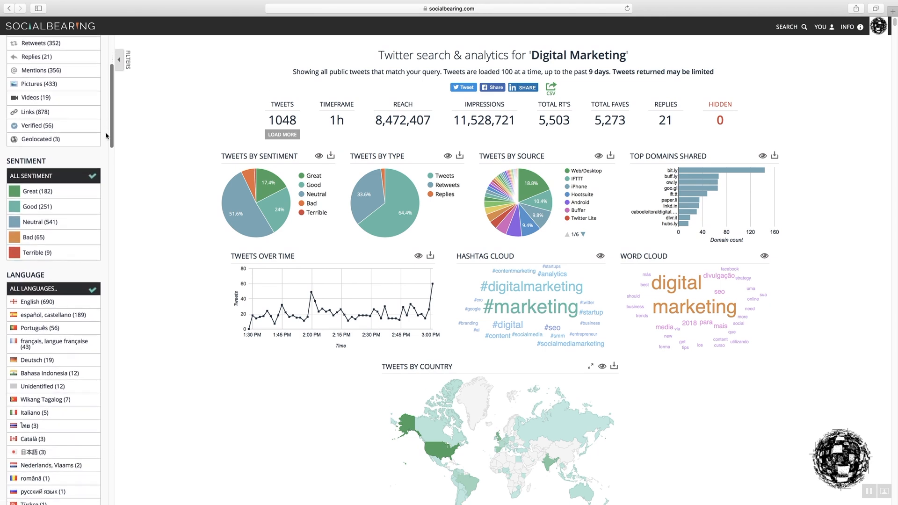
scroll(down, 3)
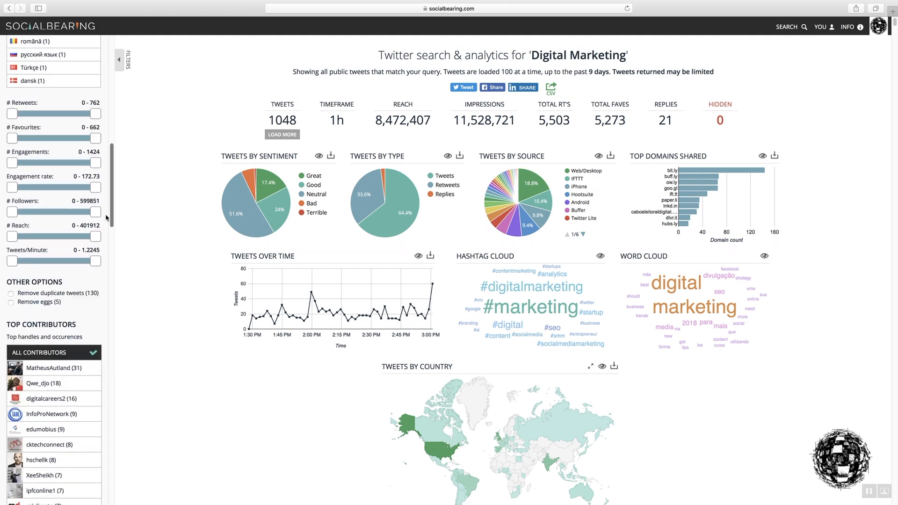
scroll(down, 3)
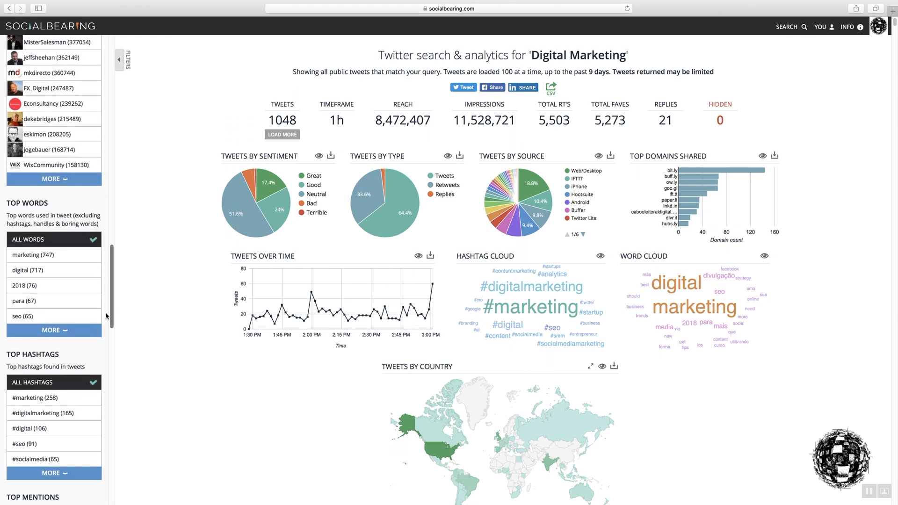
scroll(down, 3)
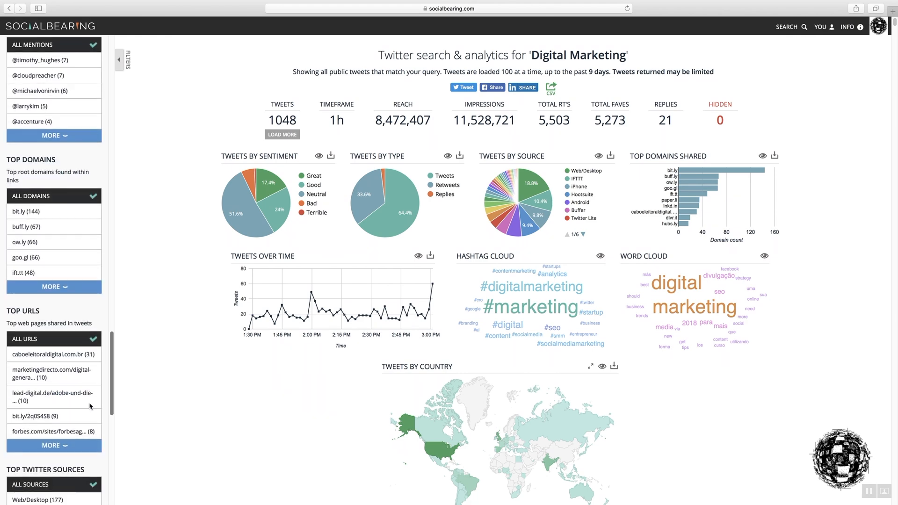
scroll(down, 3)
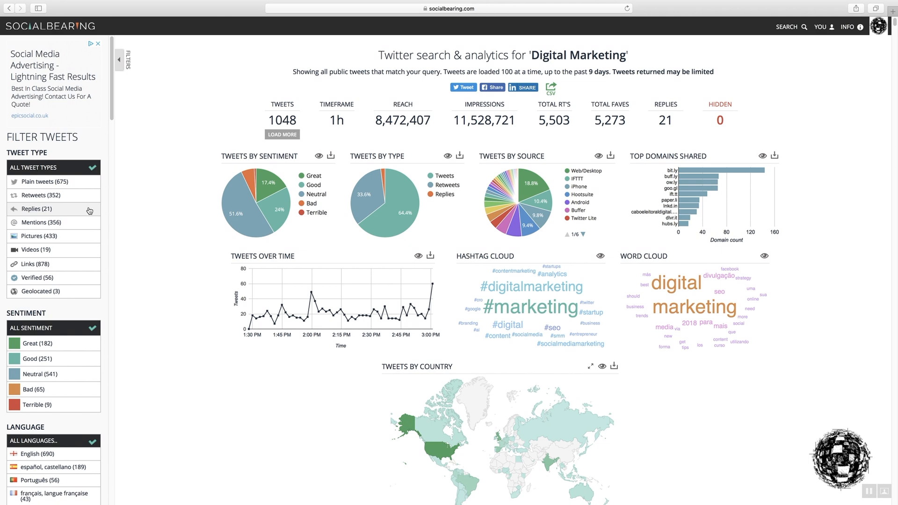
- Filter Tweet Type to Replies (21), hiding the other 1,027, and review the listed replies
click(36, 209)
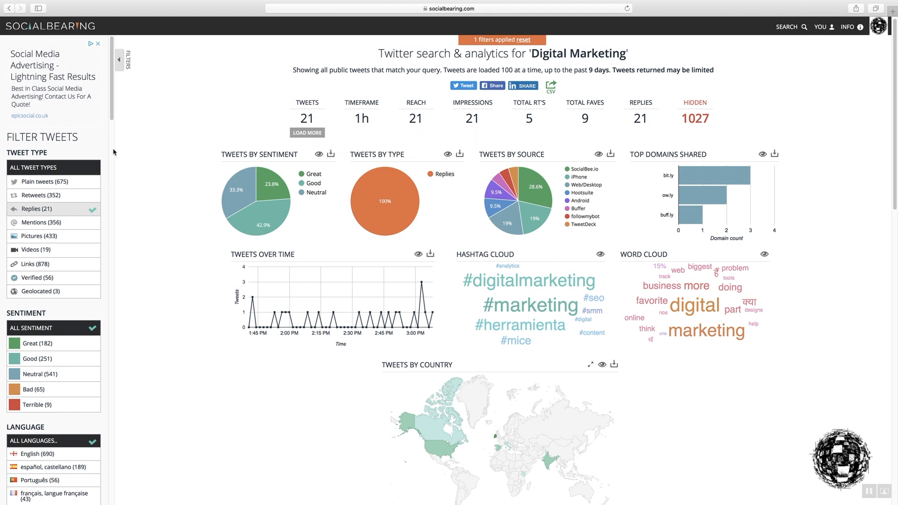
mouse_move(694, 118)
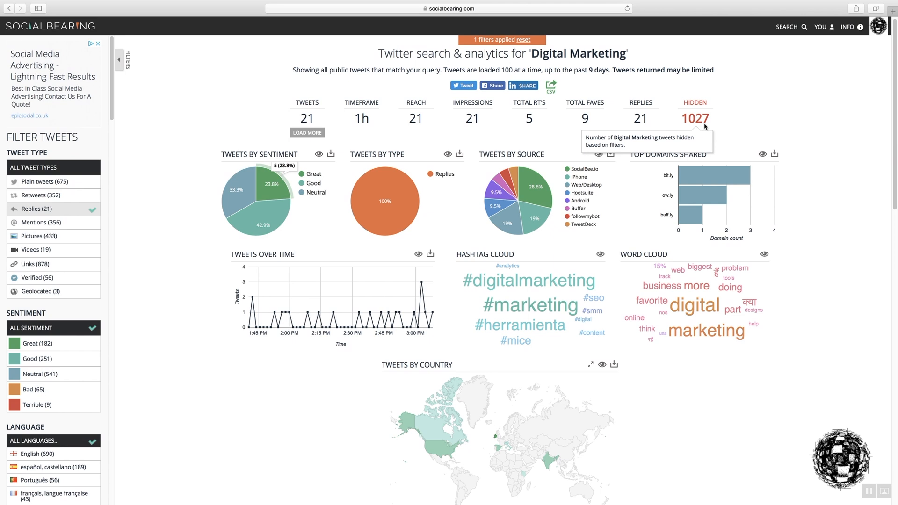
mouse_move(602, 125)
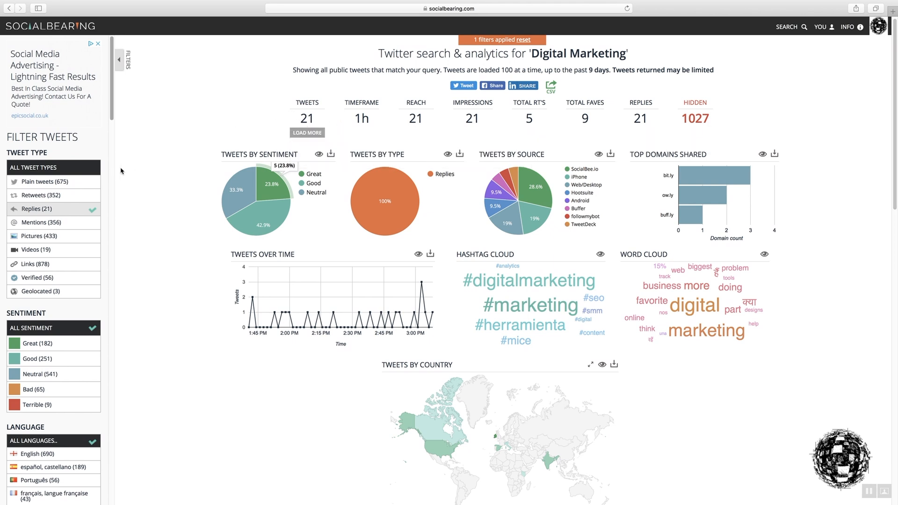
scroll(down, 3)
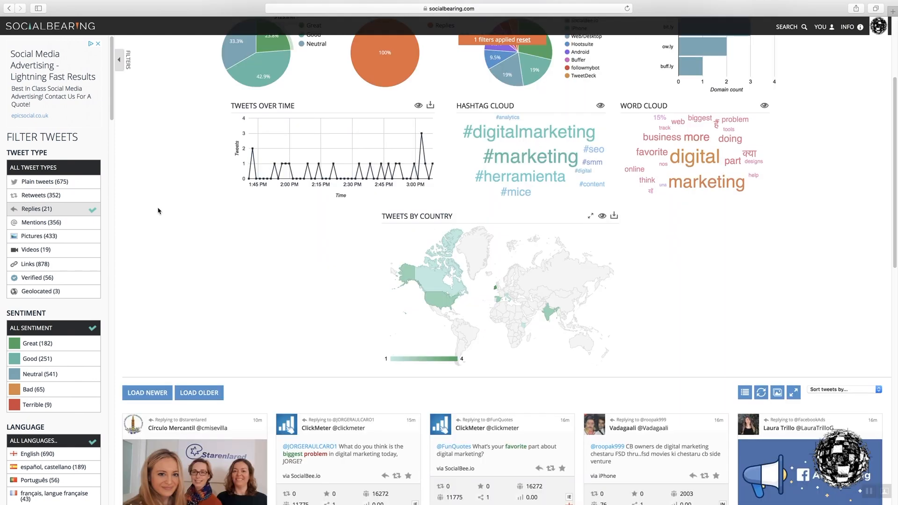
scroll(down, 3)
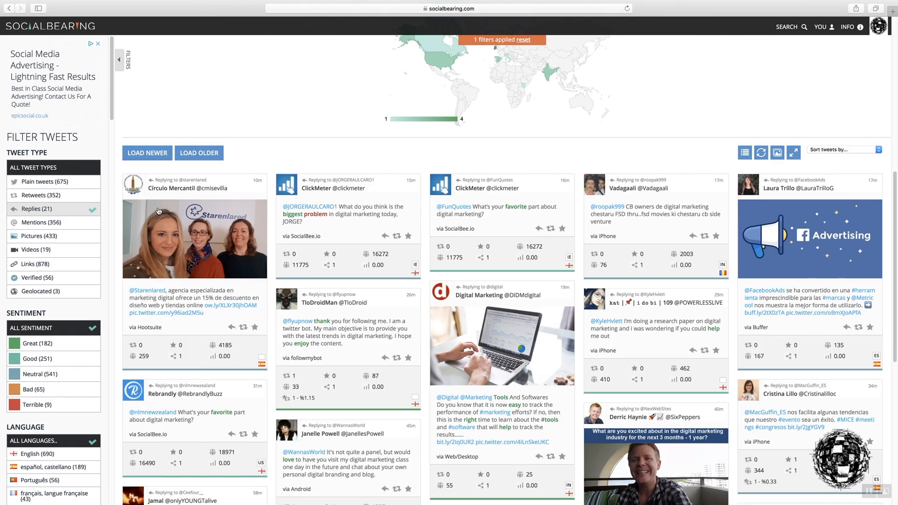